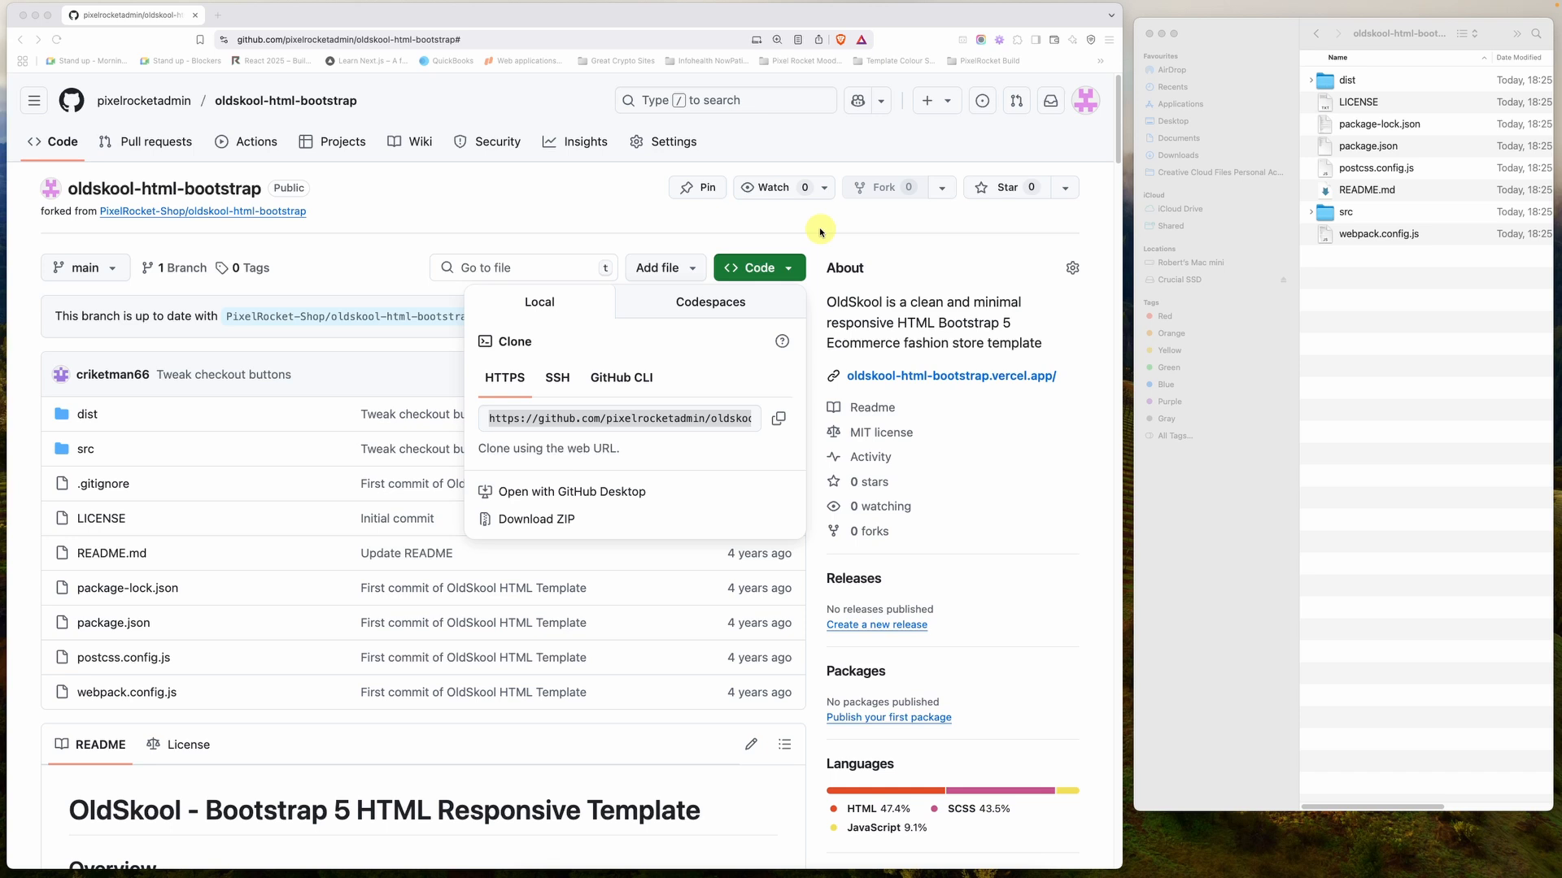
mouse_move(150, 158)
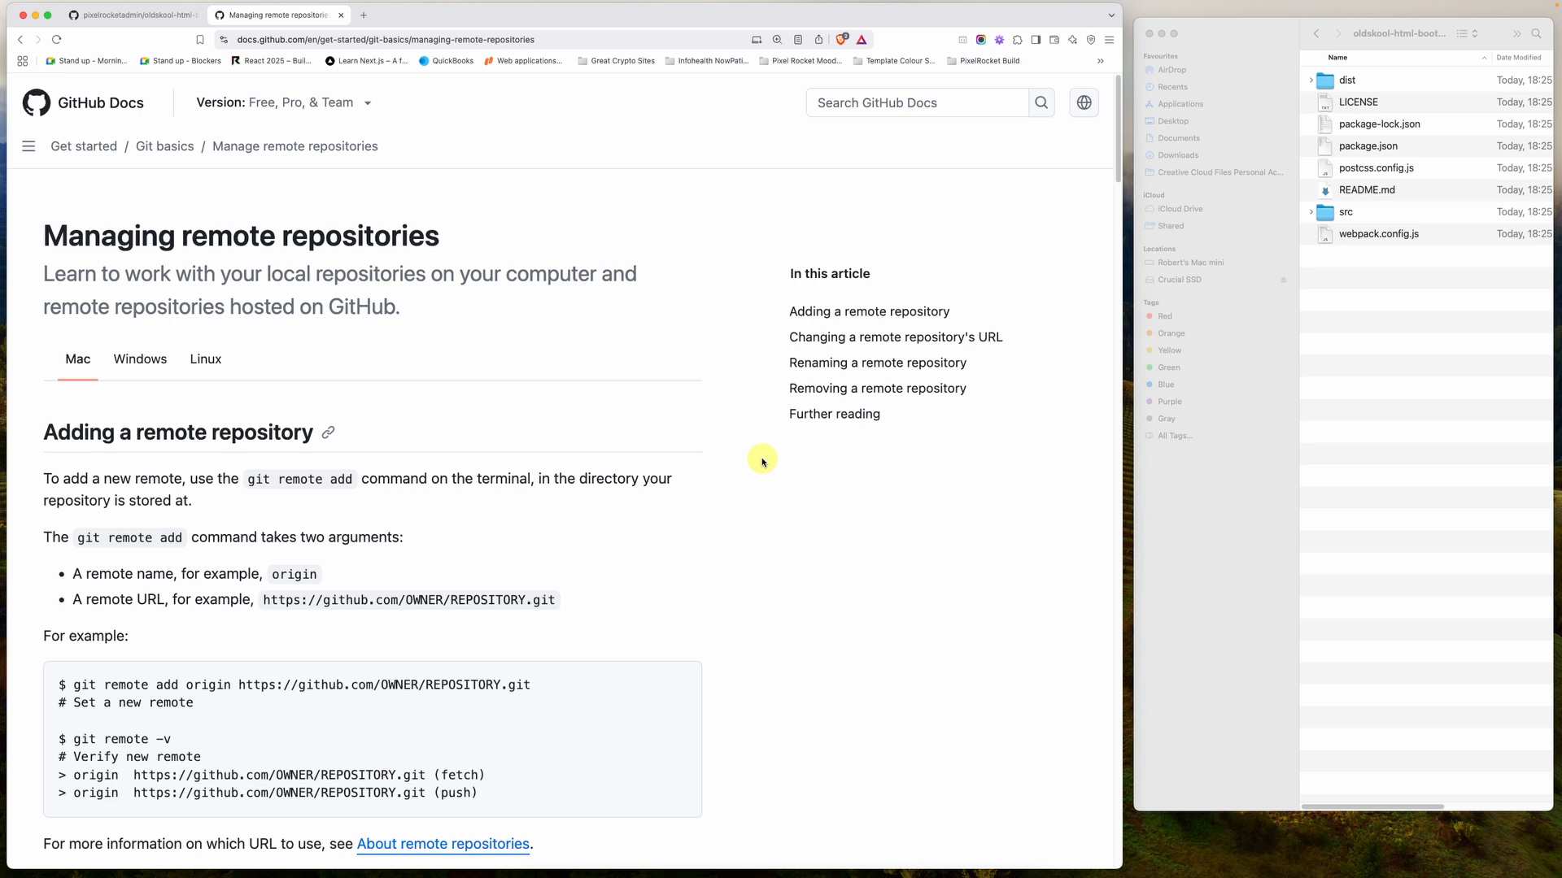
Scroll down the GitHub Docs article on managing remote repositories
scroll(down, 3)
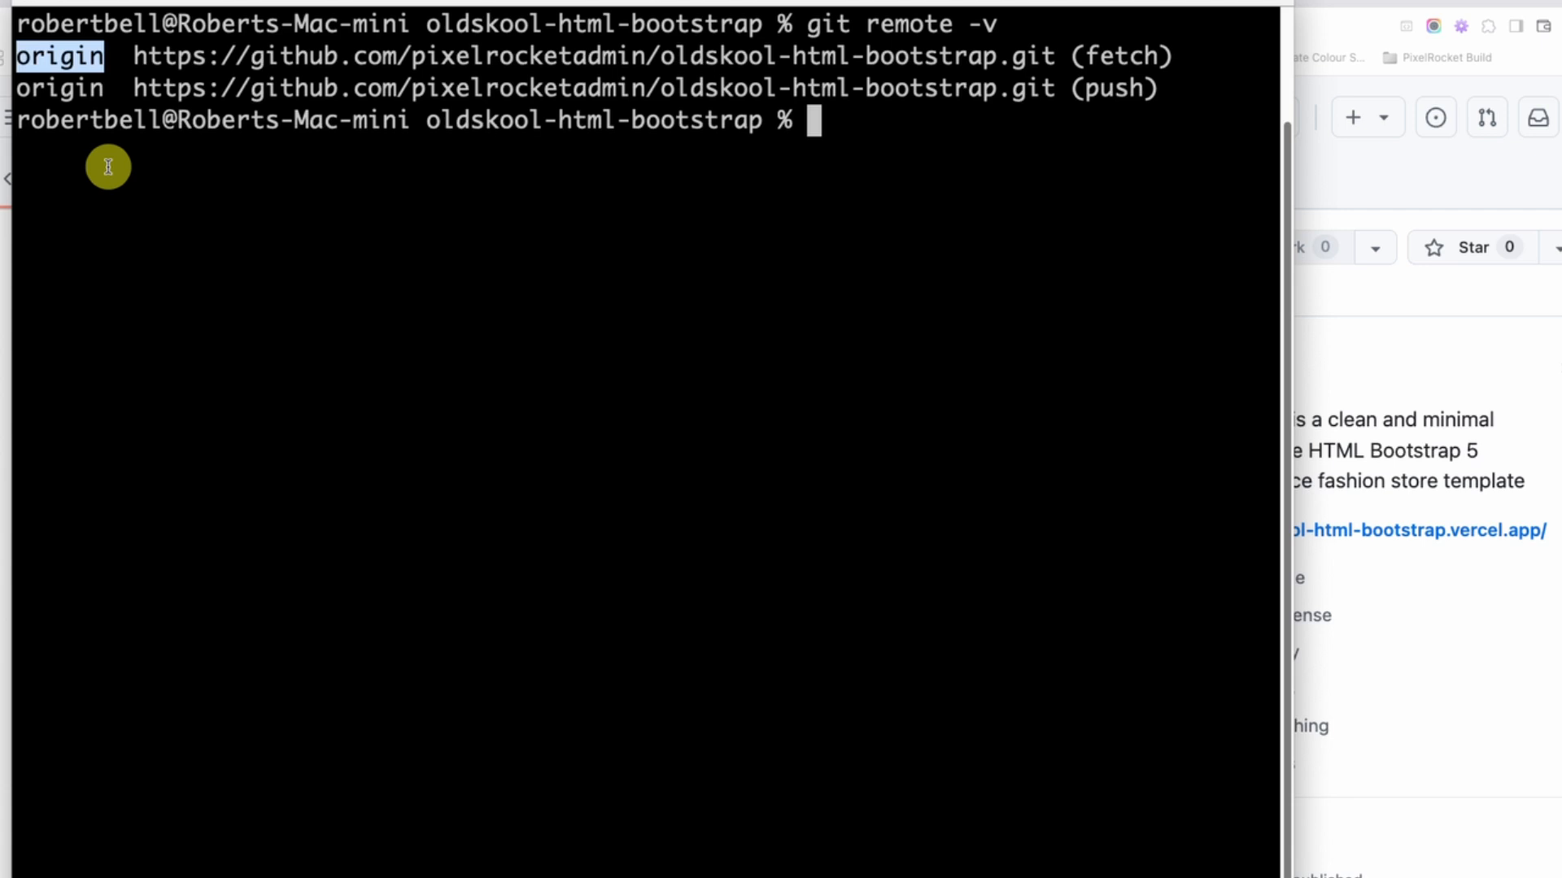
mouse_move(137, 55)
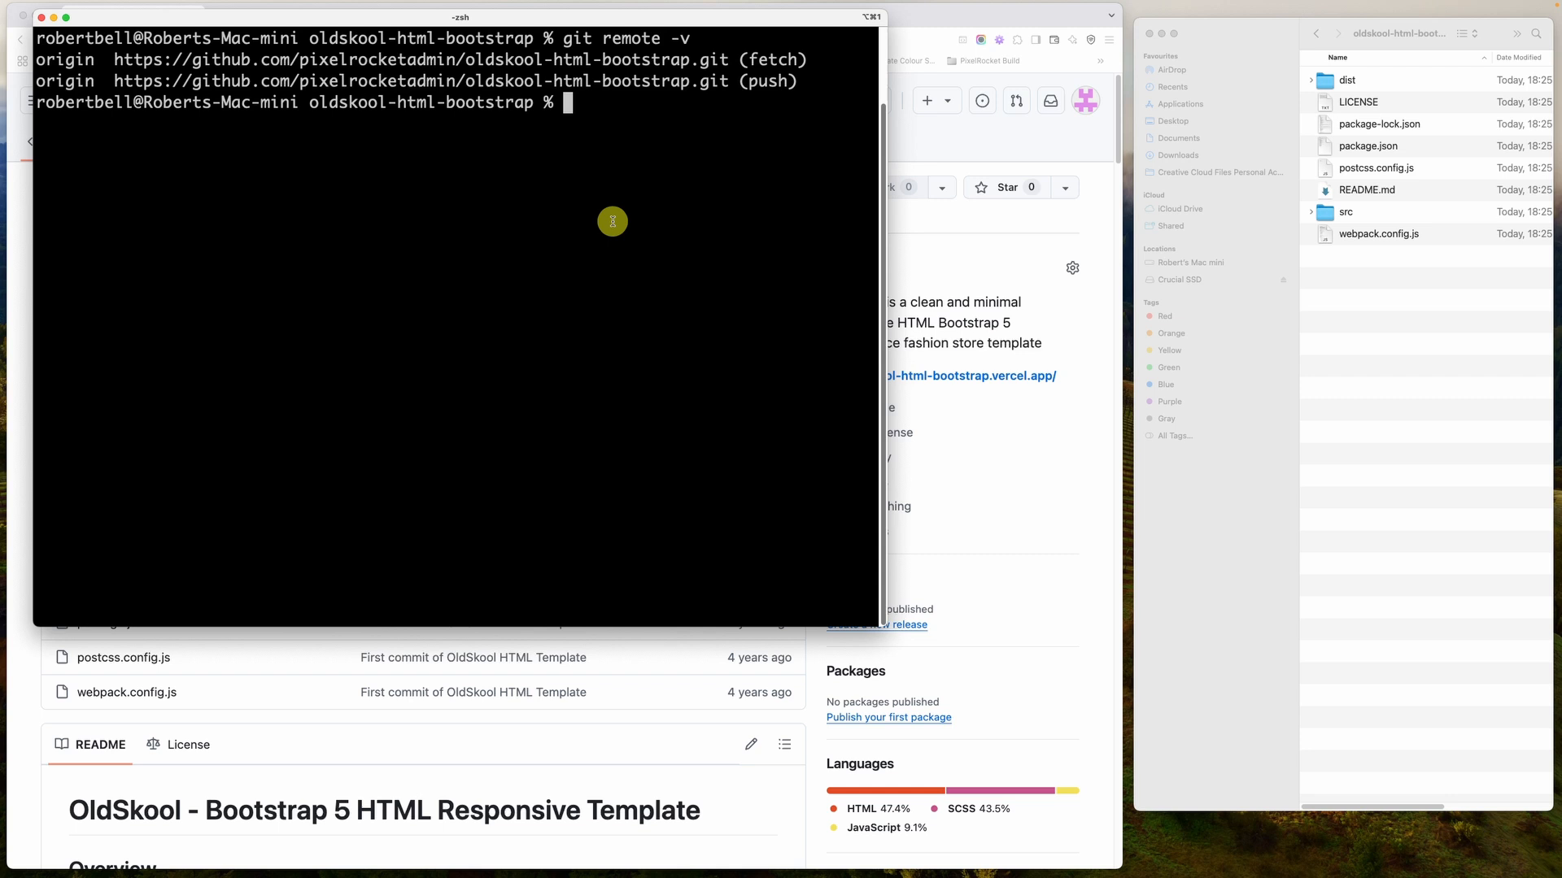
mouse_move(469, 69)
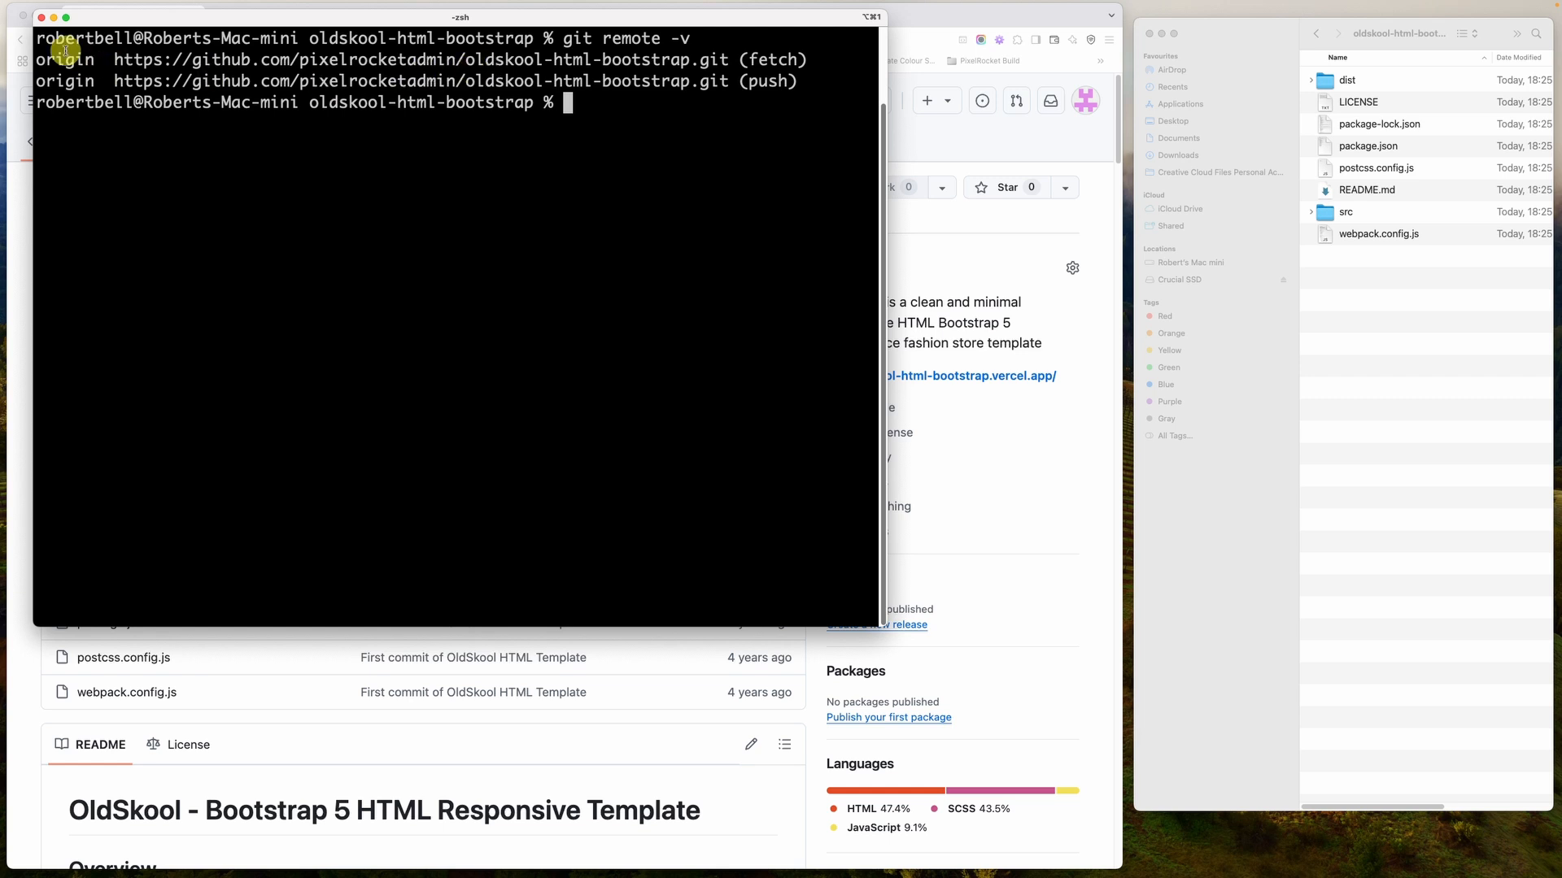
mouse_move(119, 59)
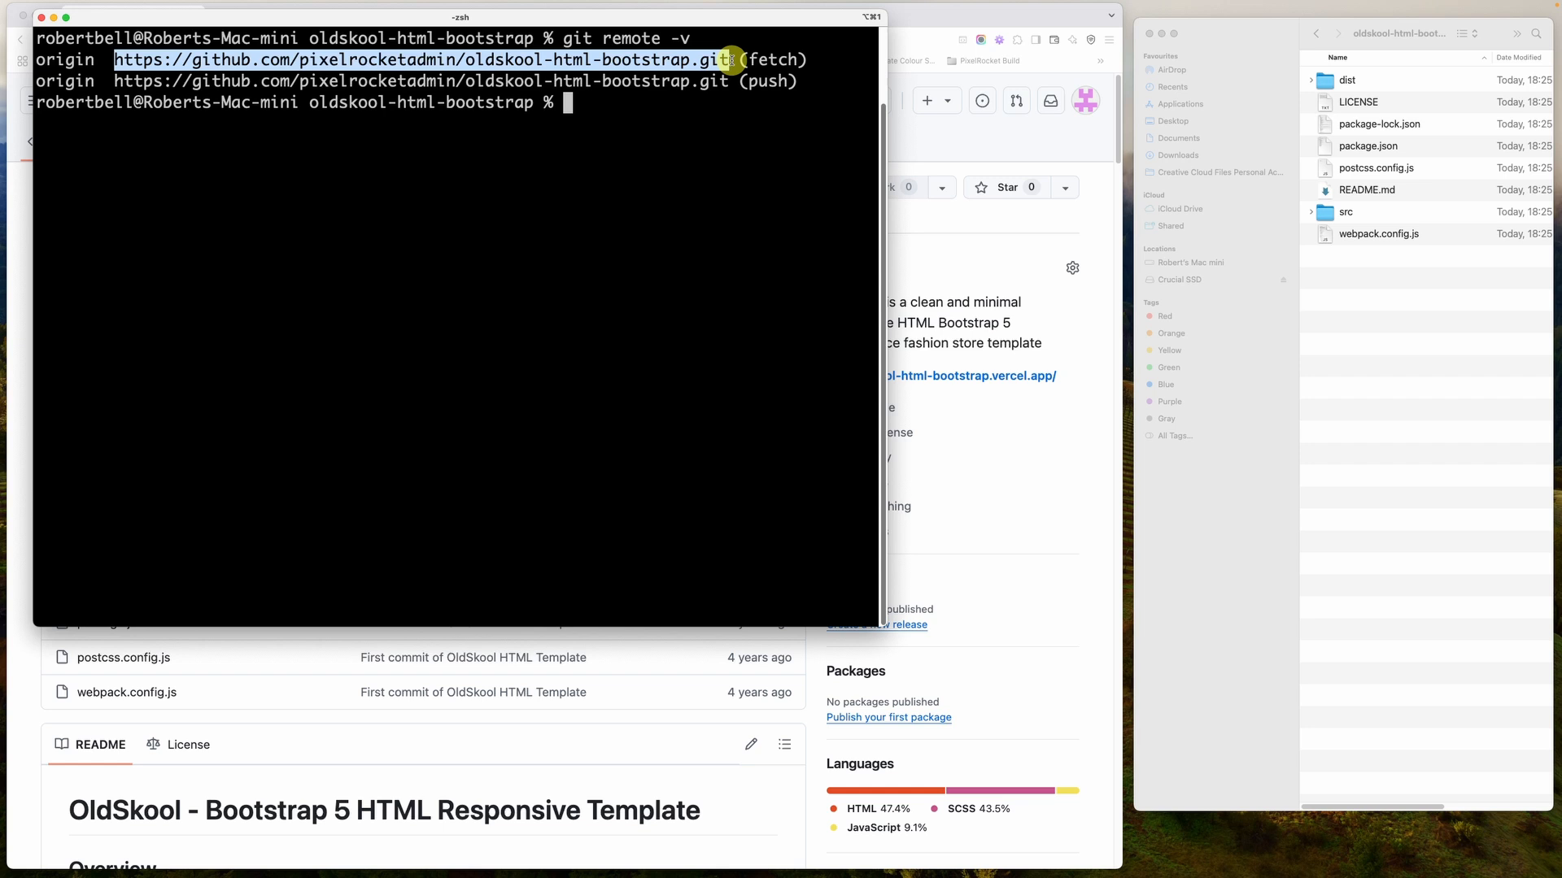
mouse_move(737, 296)
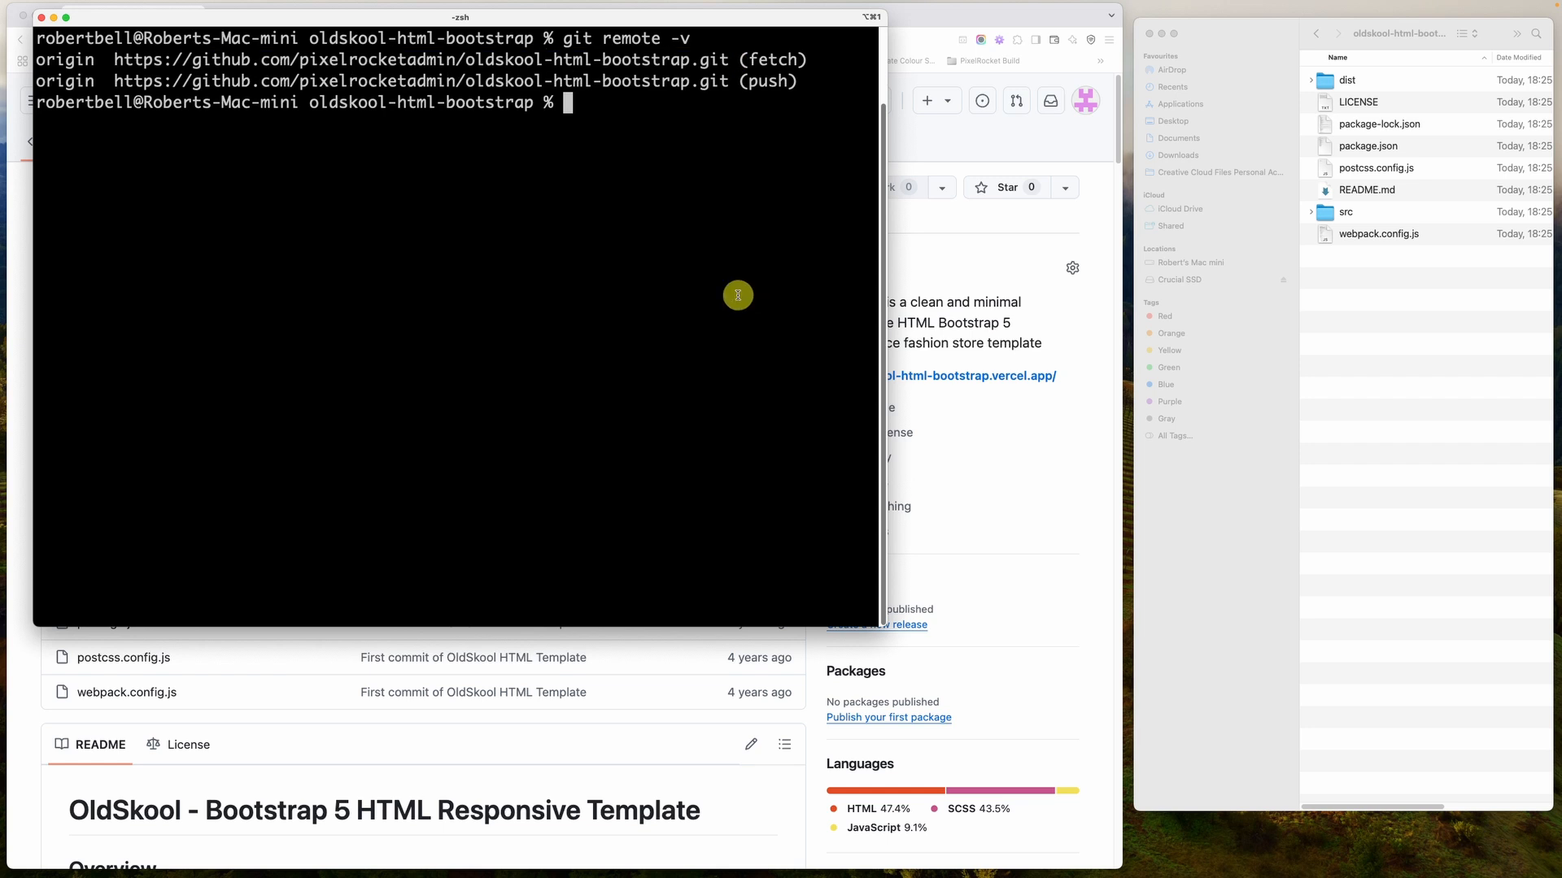
mouse_move(411, 225)
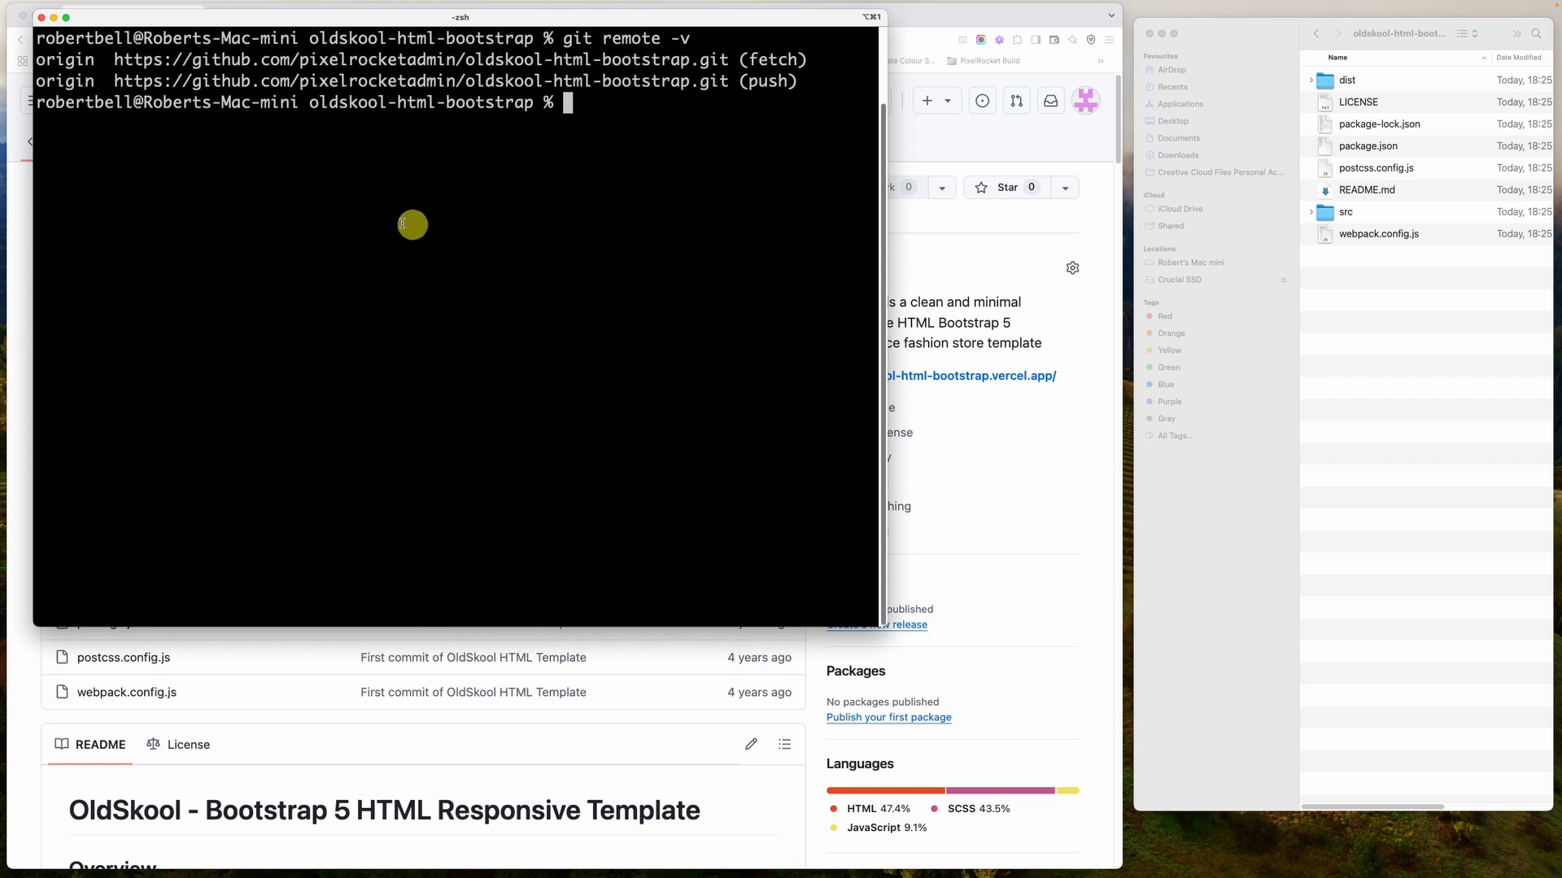
Highlight the oldskool-html-bootstrap repository name in the git remote -v output
double_click(64, 61)
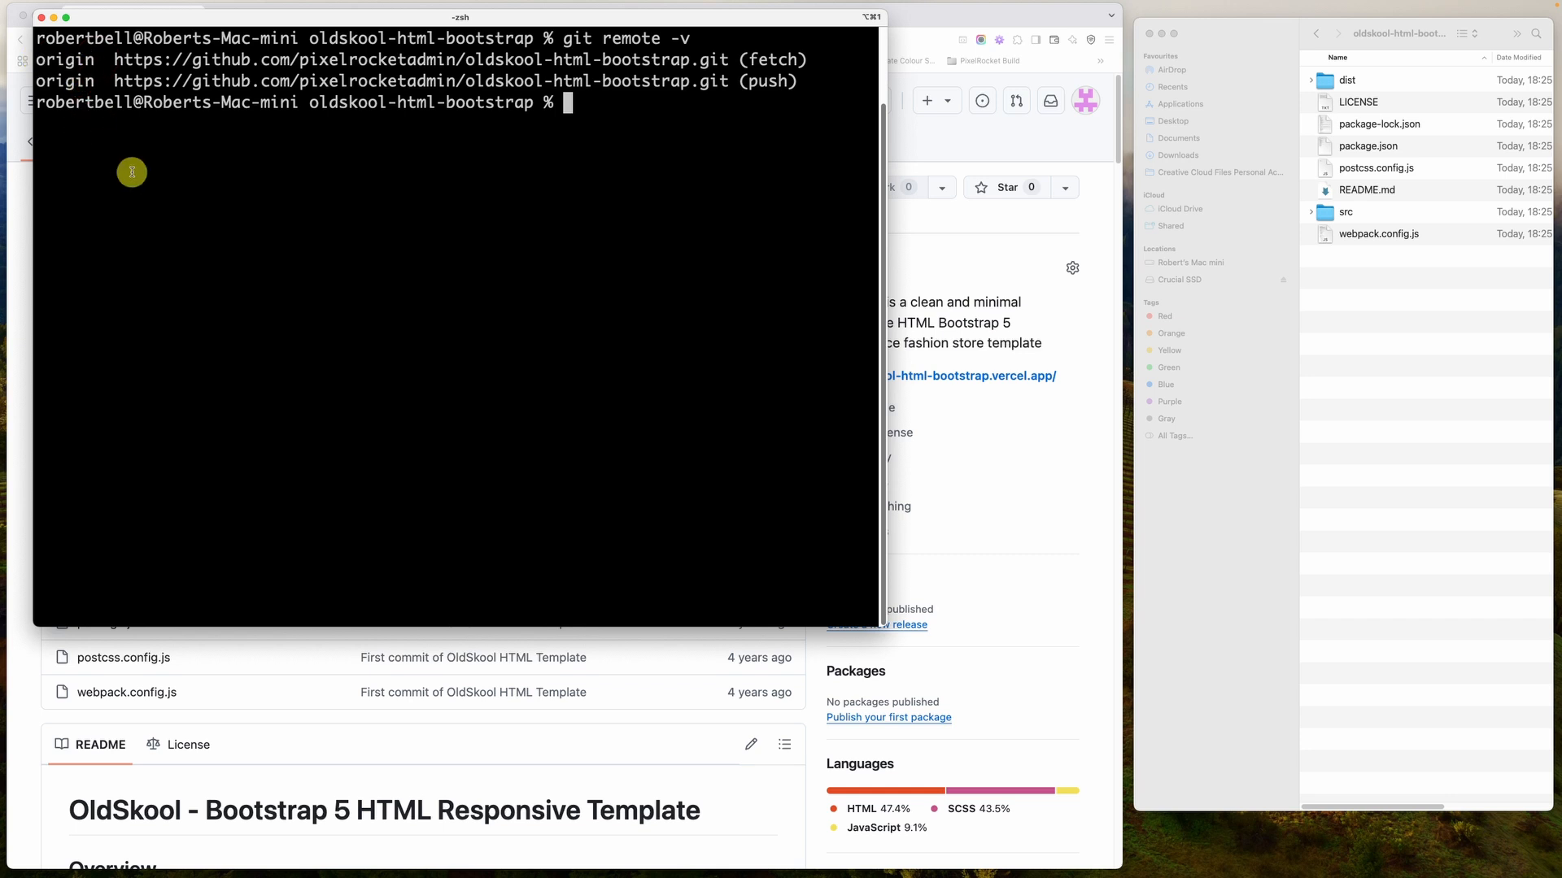
double_click(63, 60)
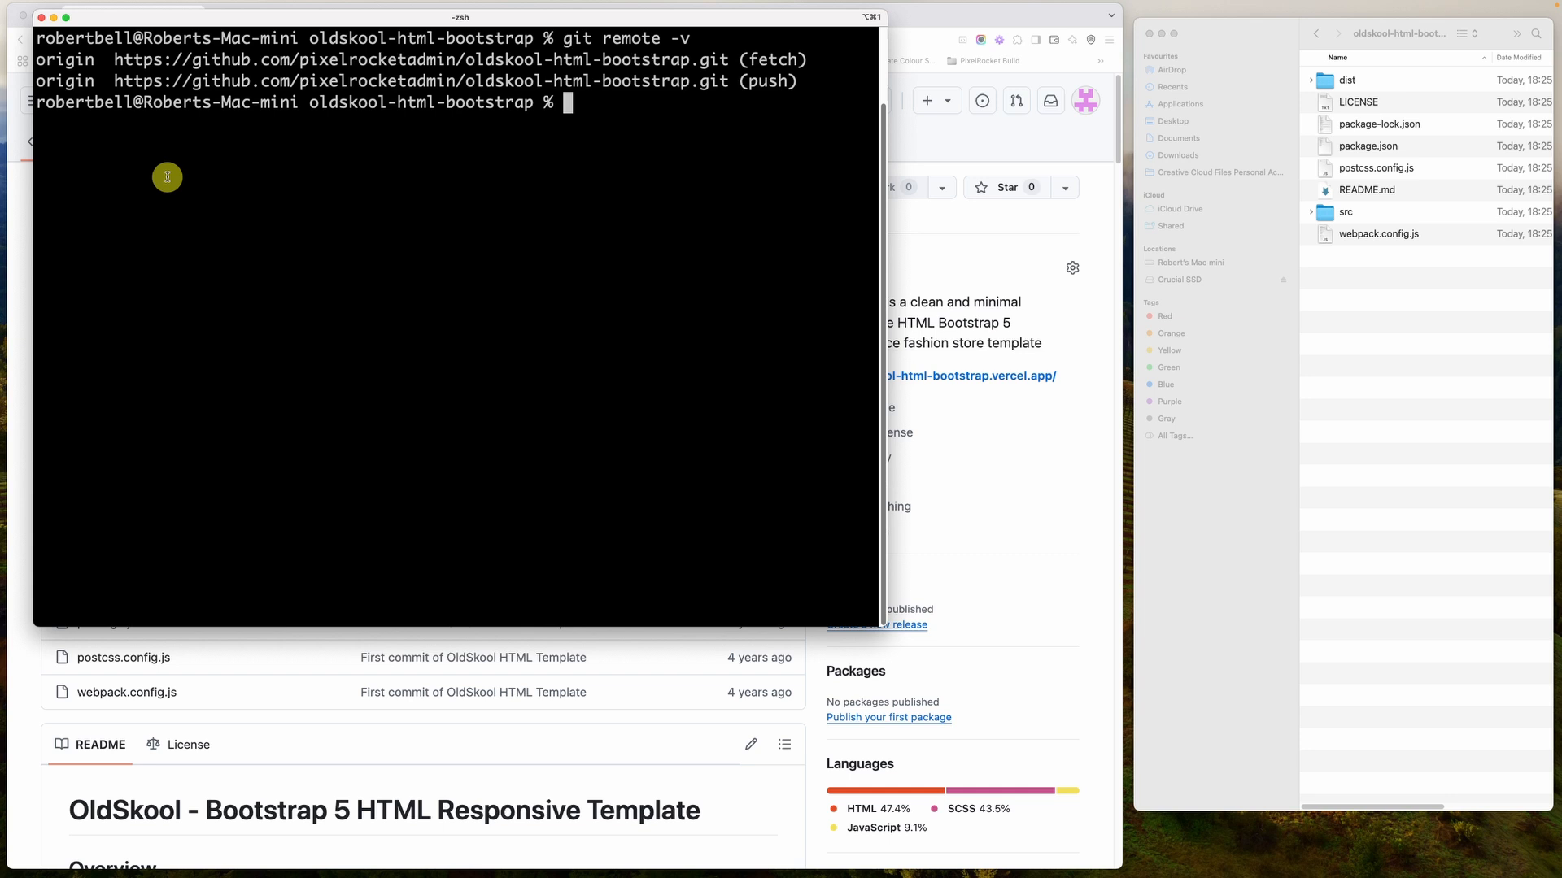
mouse_move(189, 187)
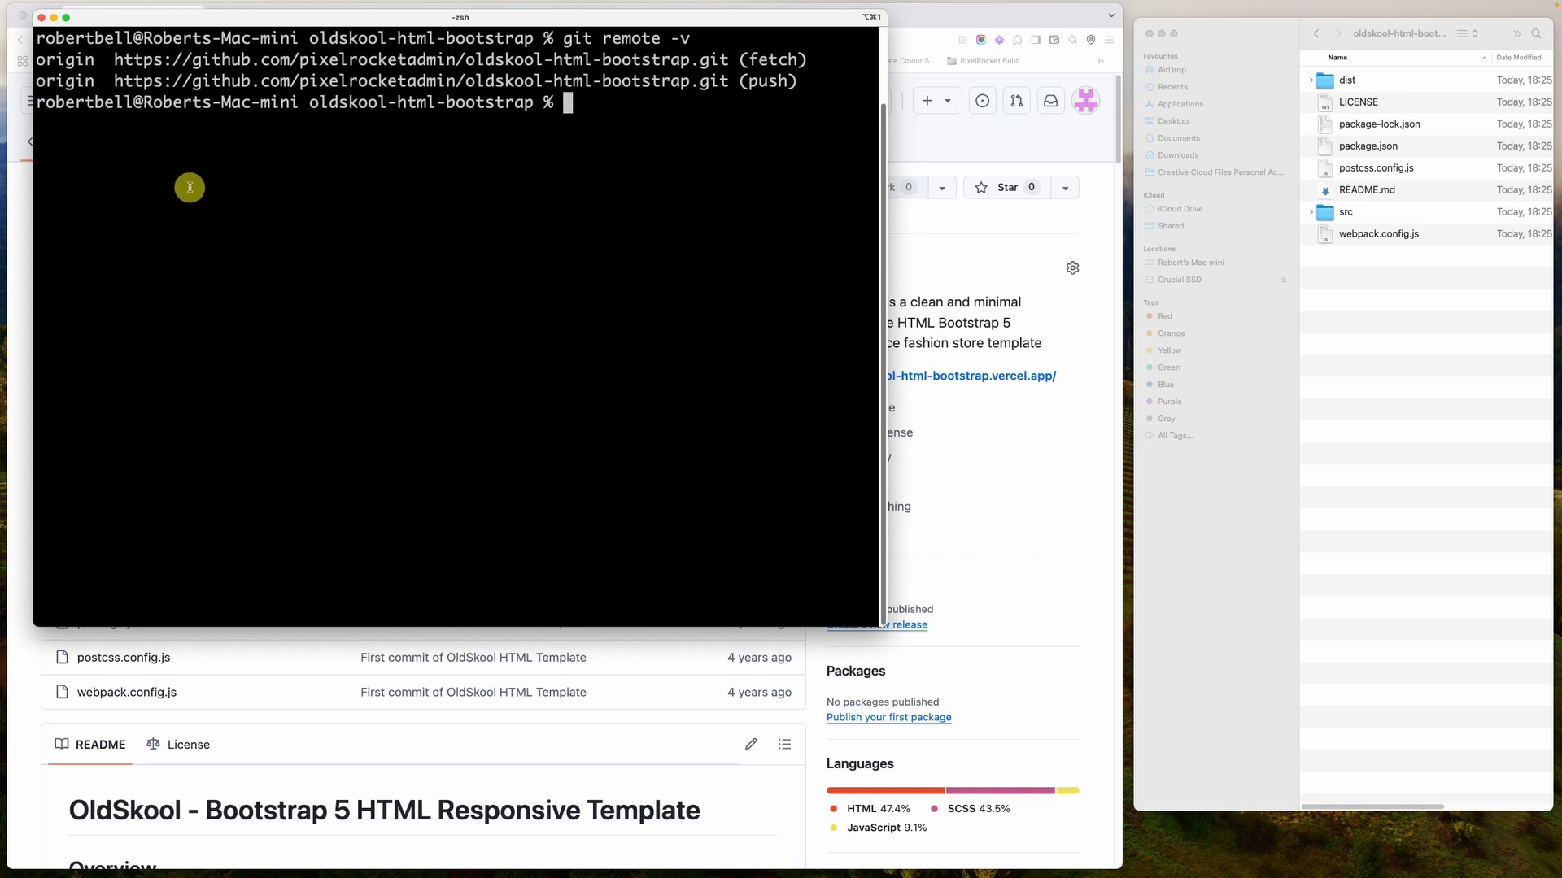
mouse_move(259, 140)
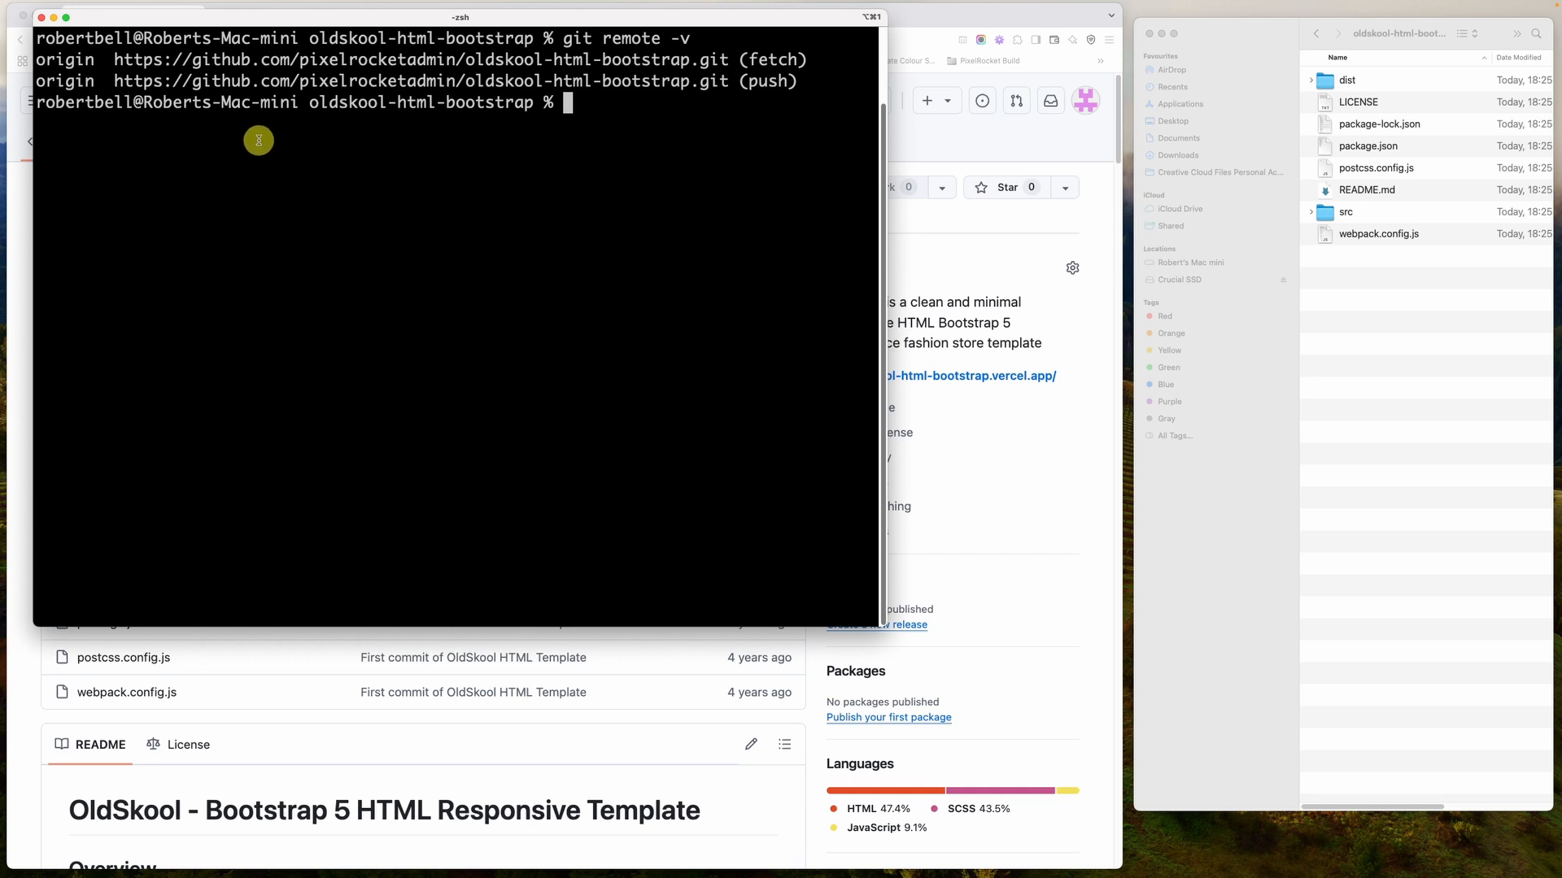
double_click(65, 60)
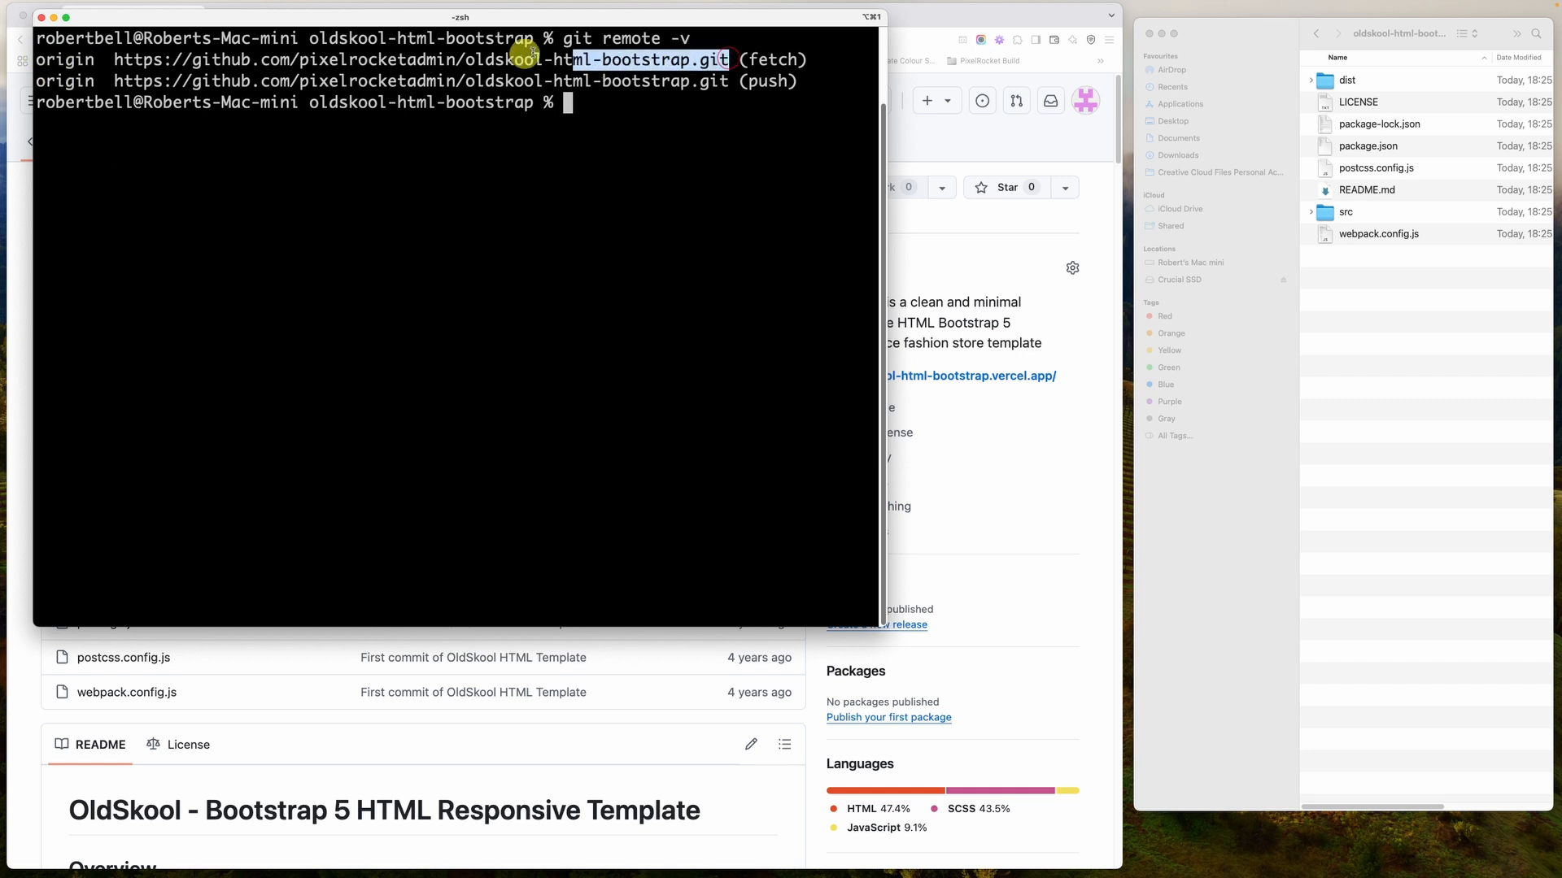
Remove the origin remote and list remotes to confirm none remain
text(git re)
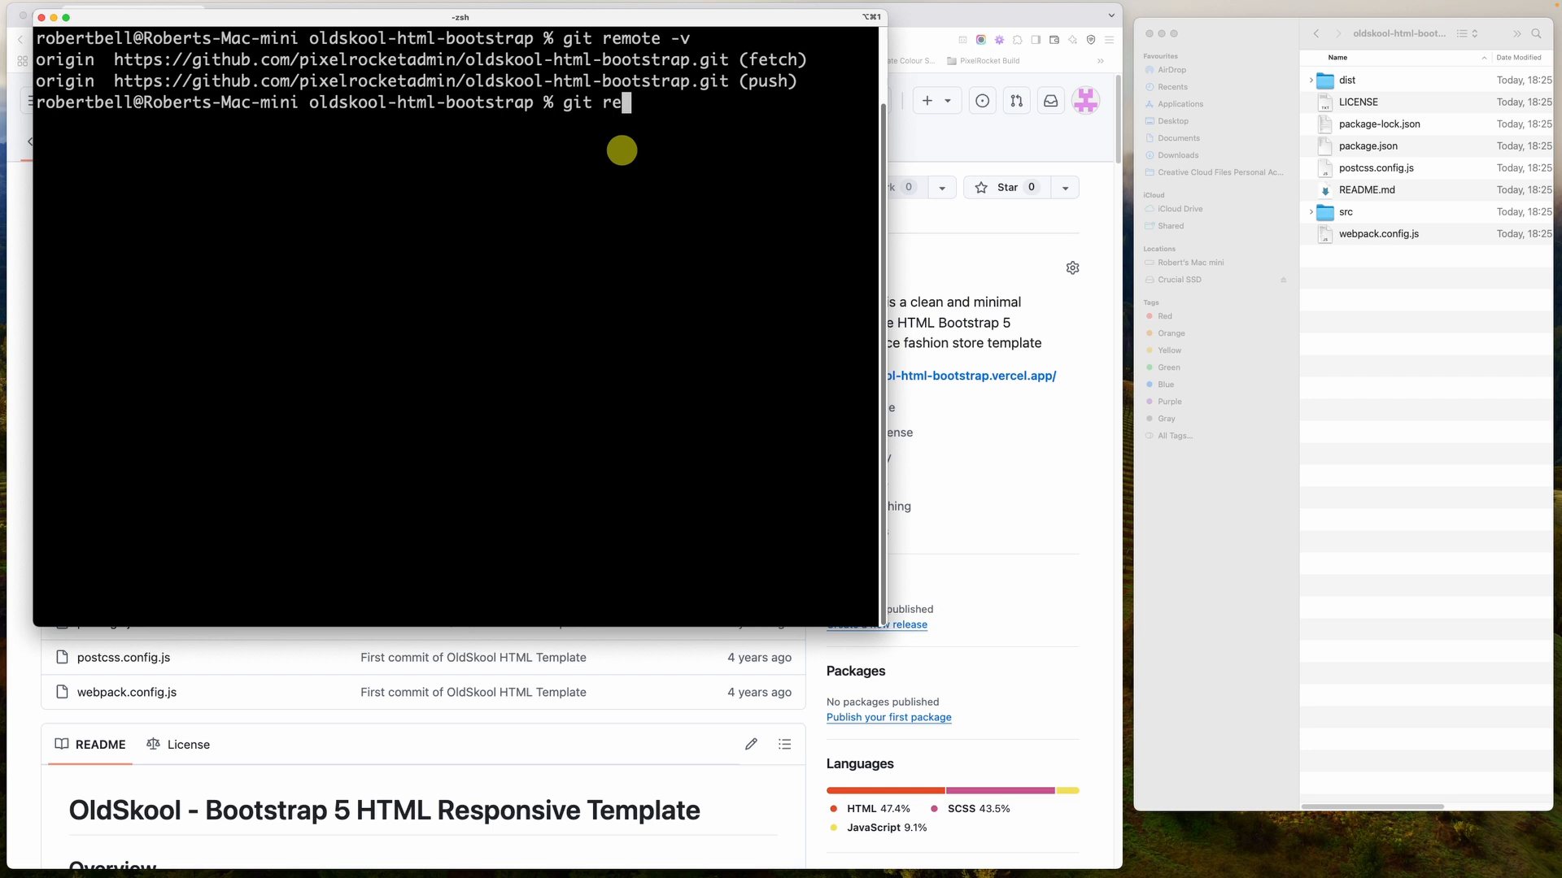
key(Return)
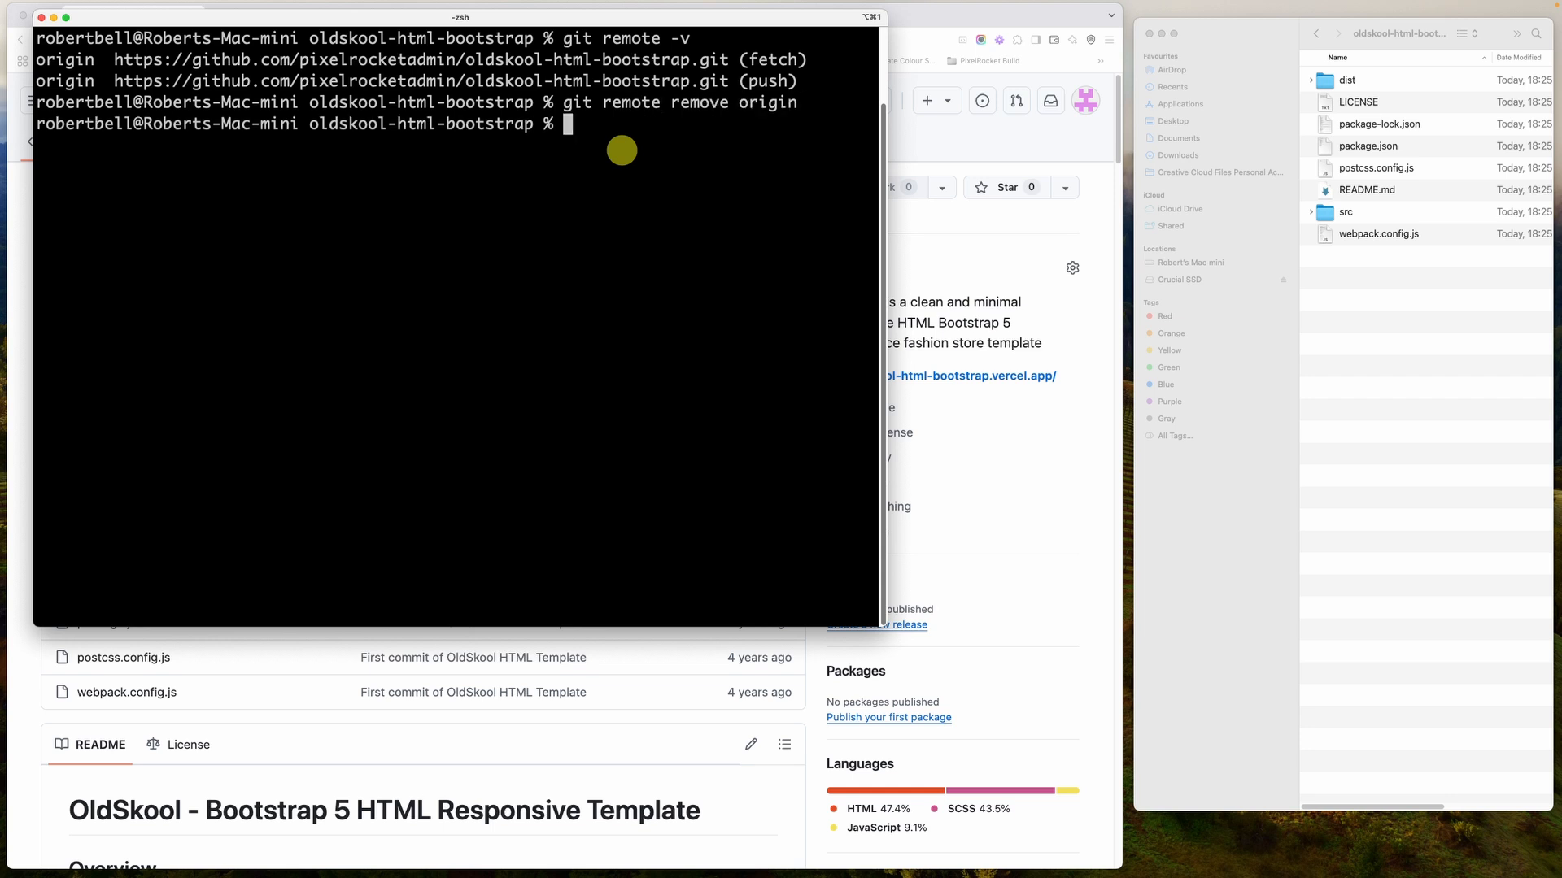
text(git remote)
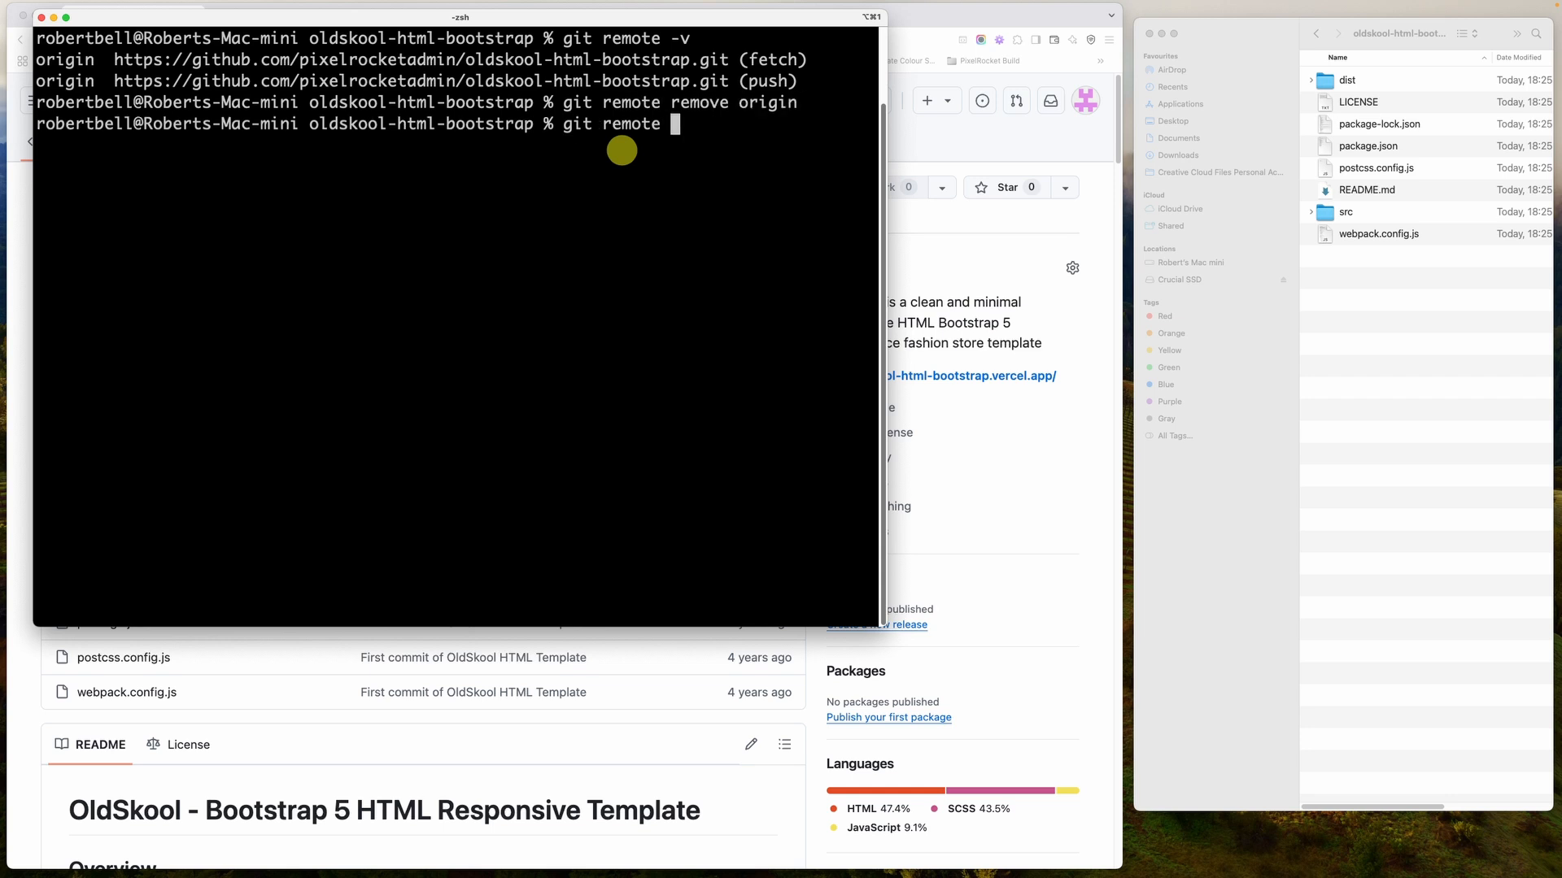
key(Return)
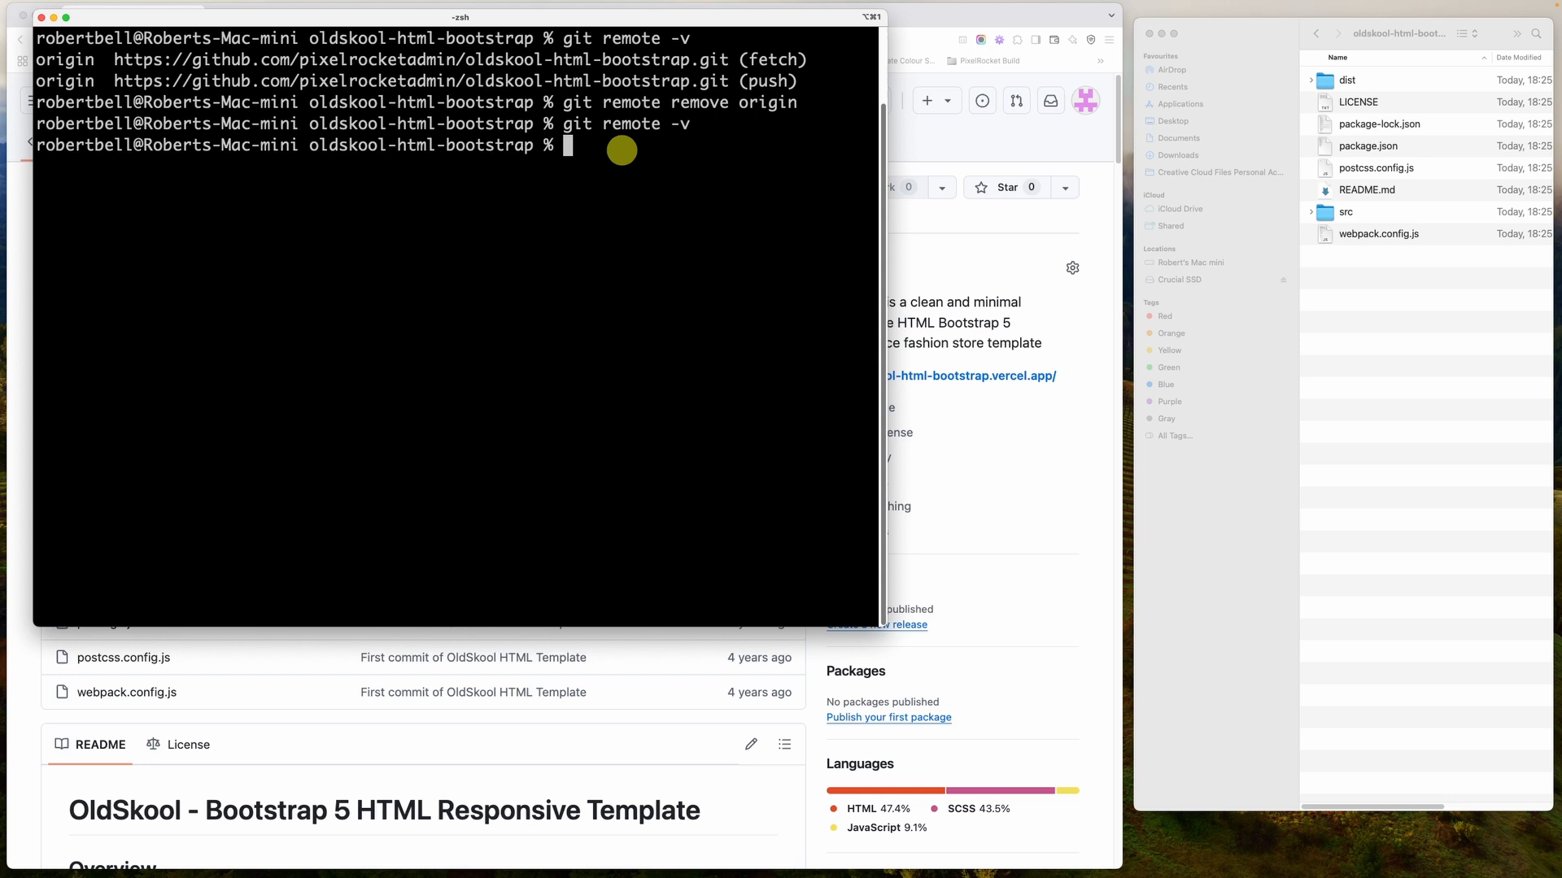
Re-add origin with the repository URL and verify it with git remote -v
text(git remote add origin https://github.com/pixelrocketadmin/oldskool-html-bootstrap.)
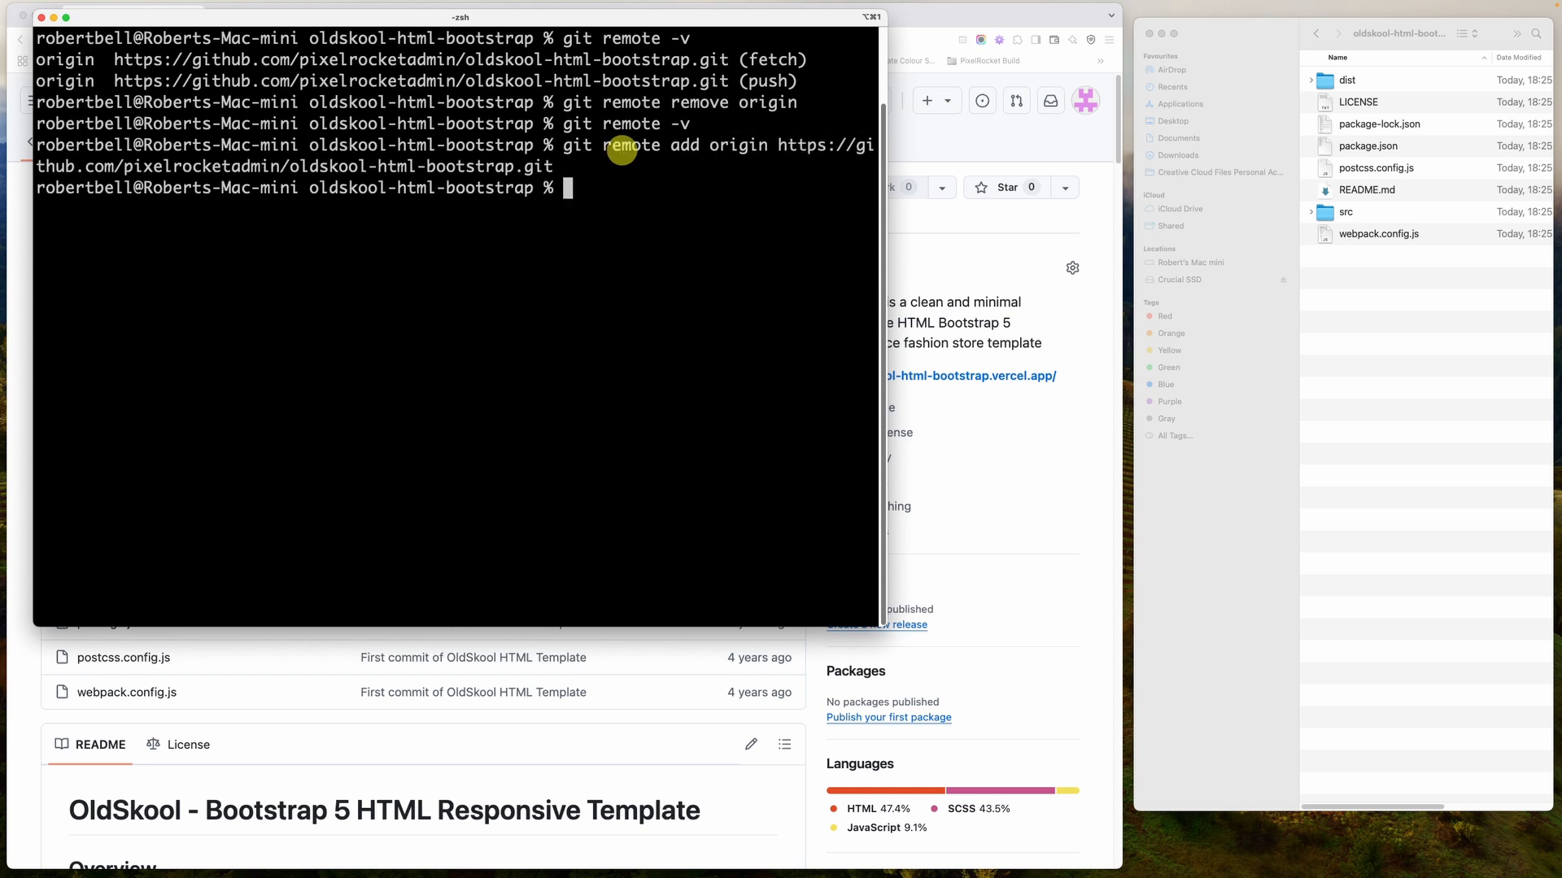
text(git remote -v)
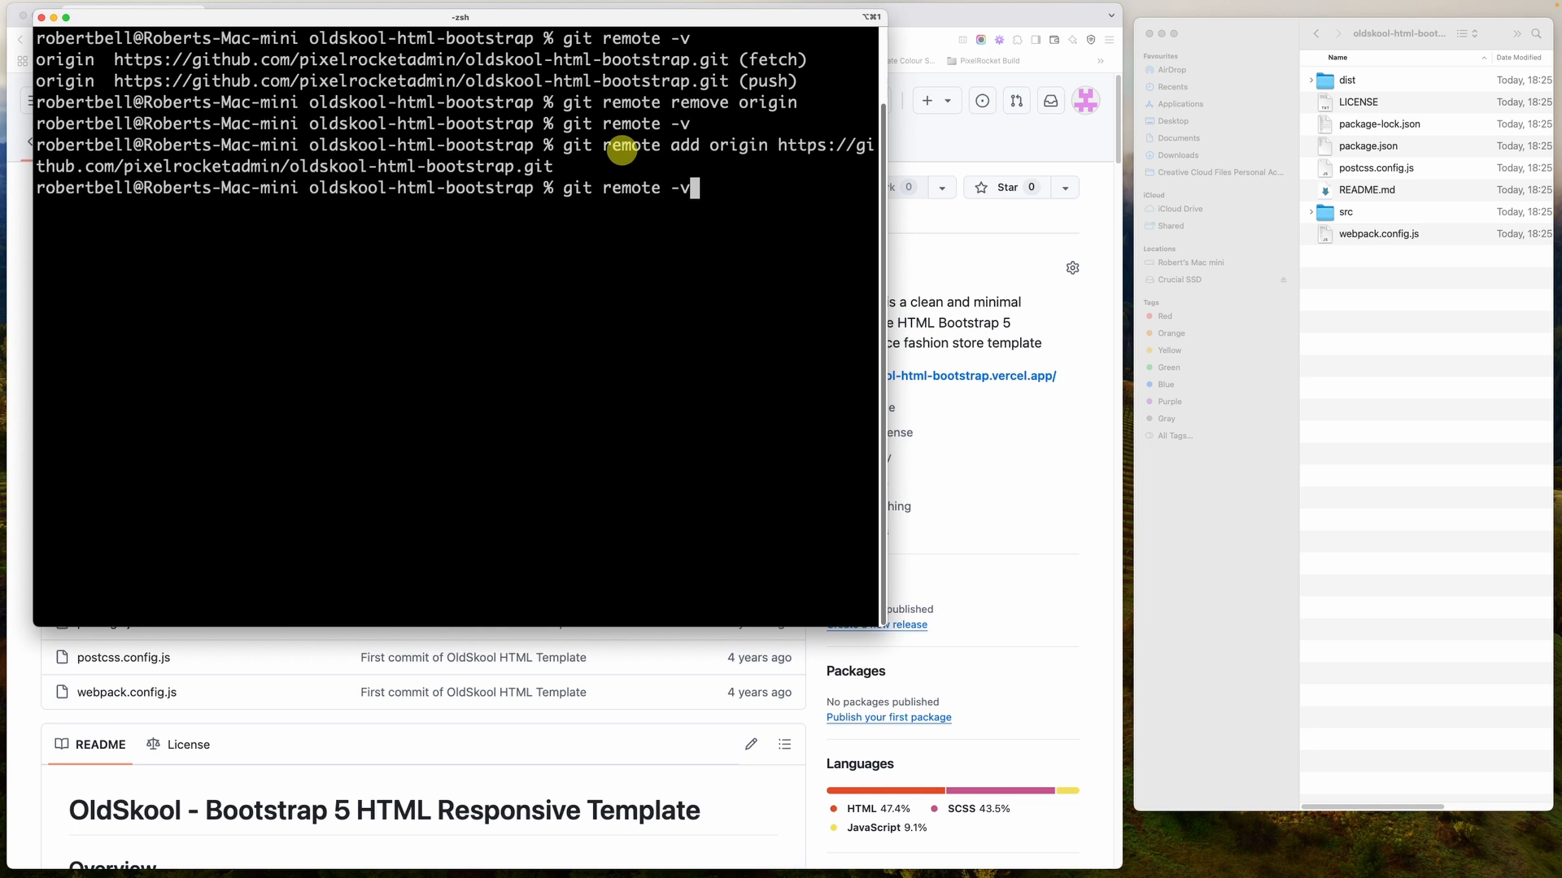
key(Return)
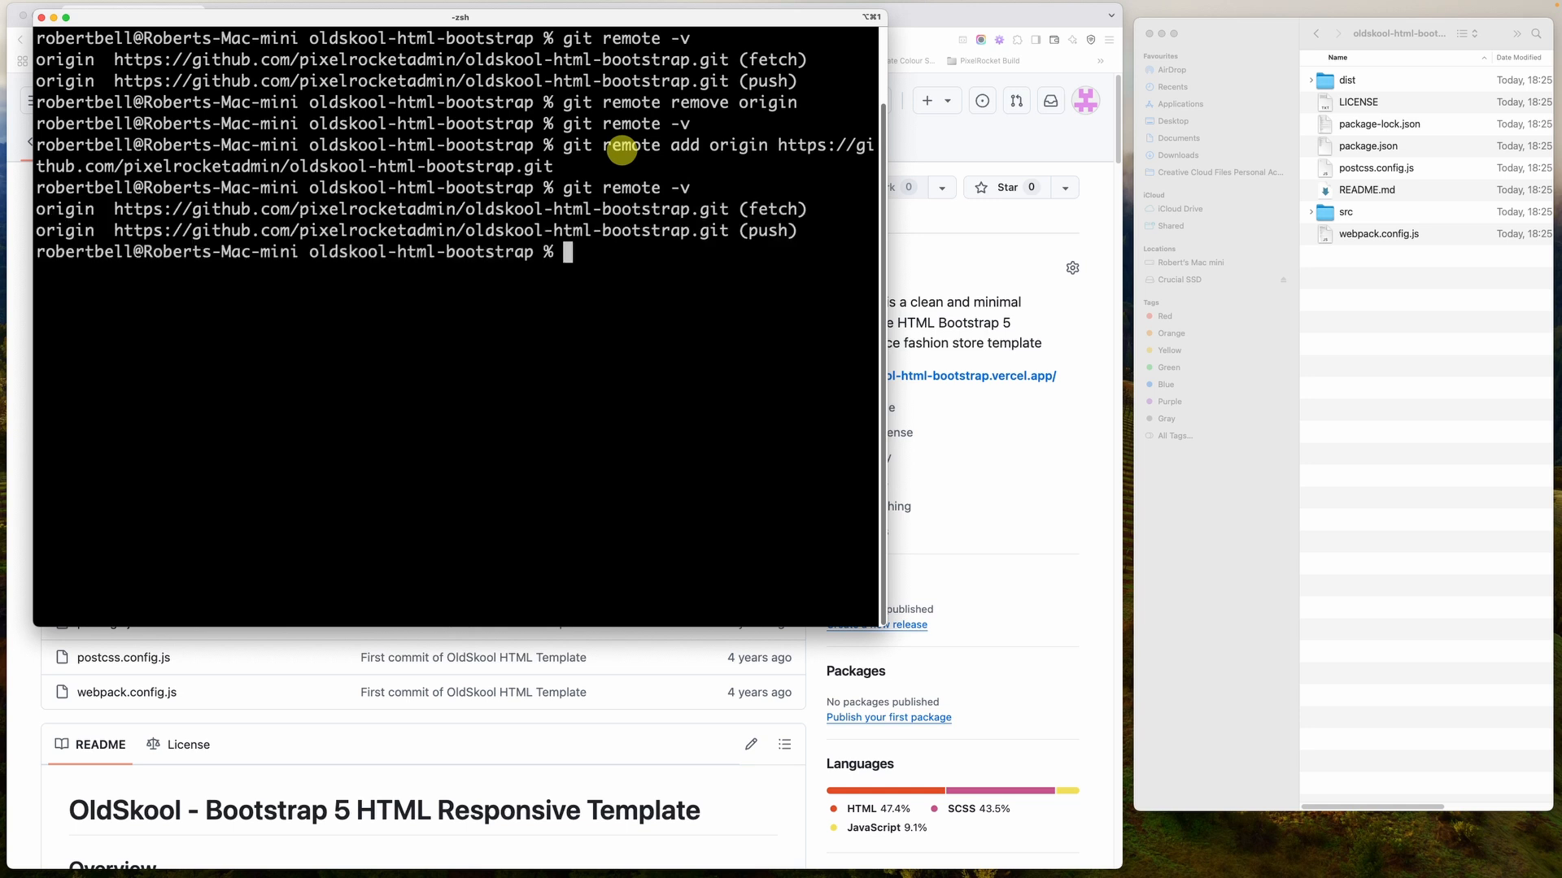
Rename the remote from origin to github with git remote rename
text(git remote)
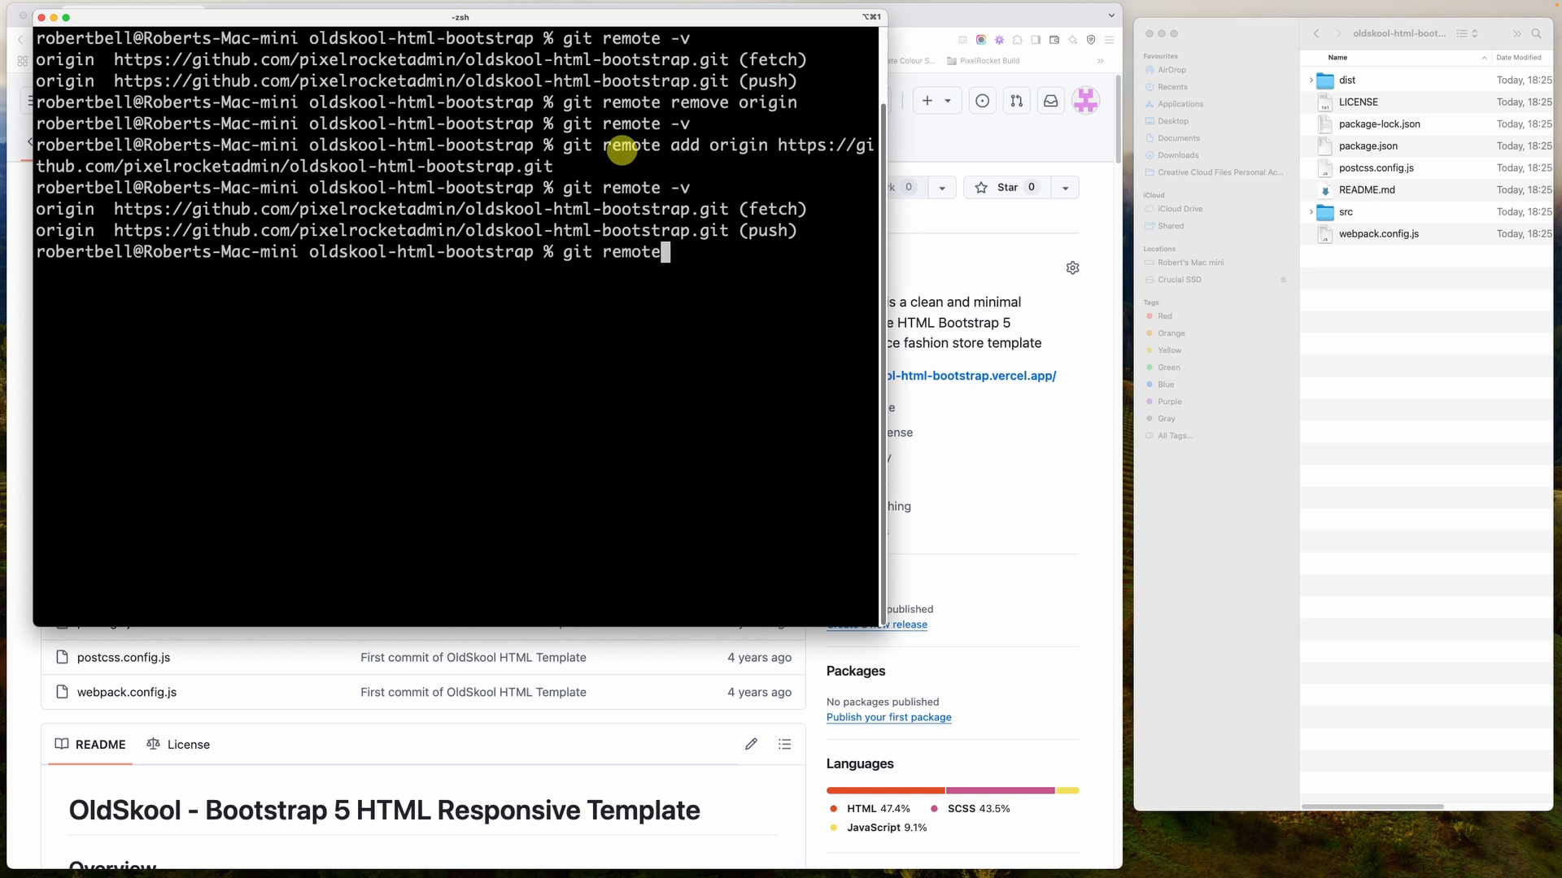
text(rename origin github)
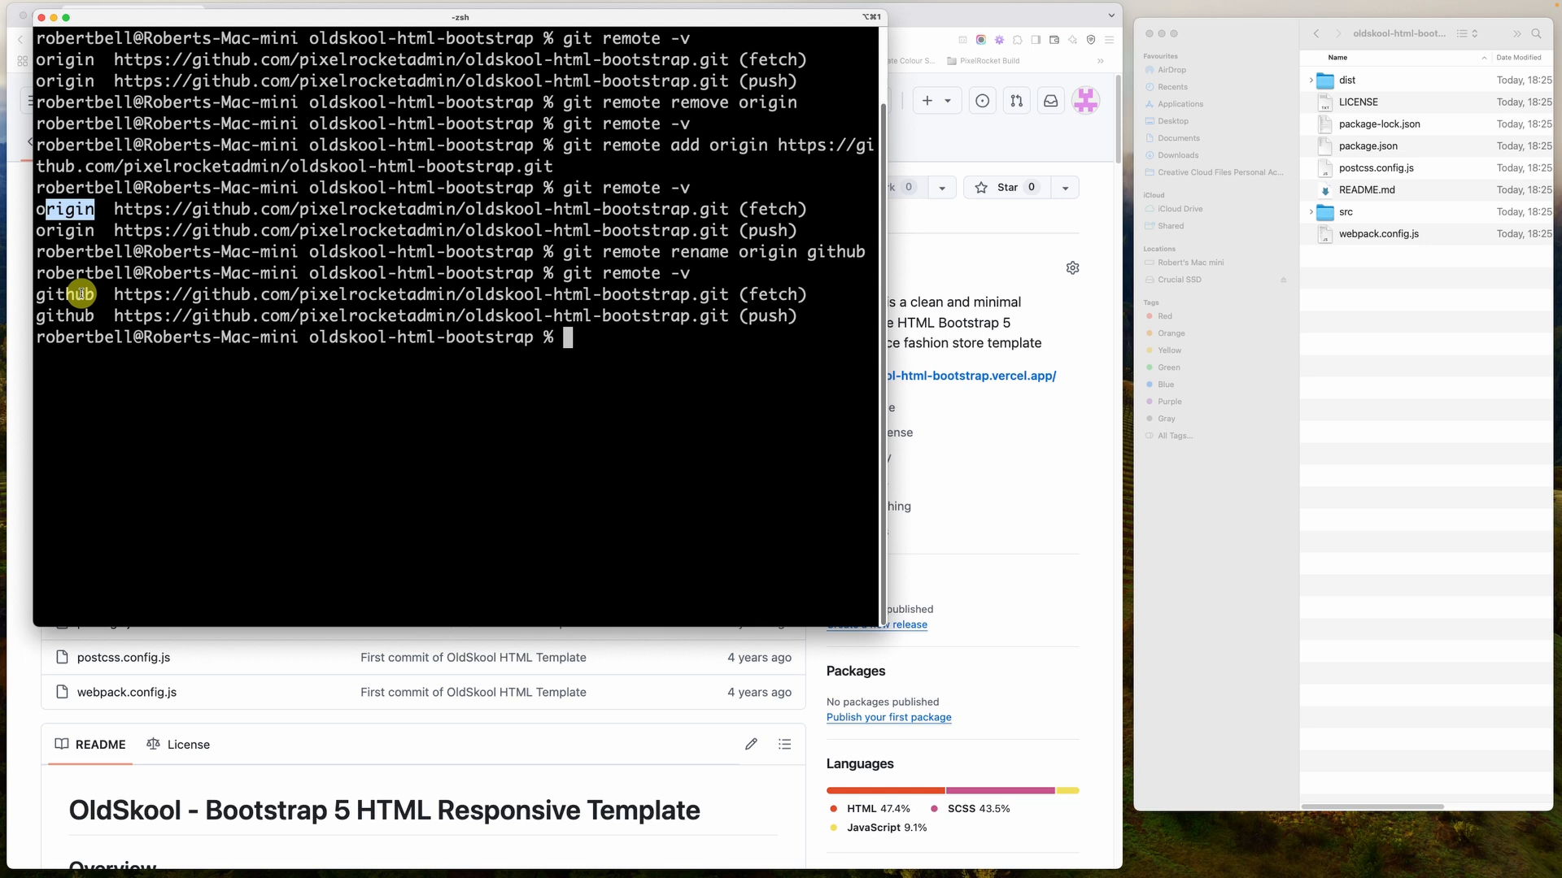
text(git remote rename origi)
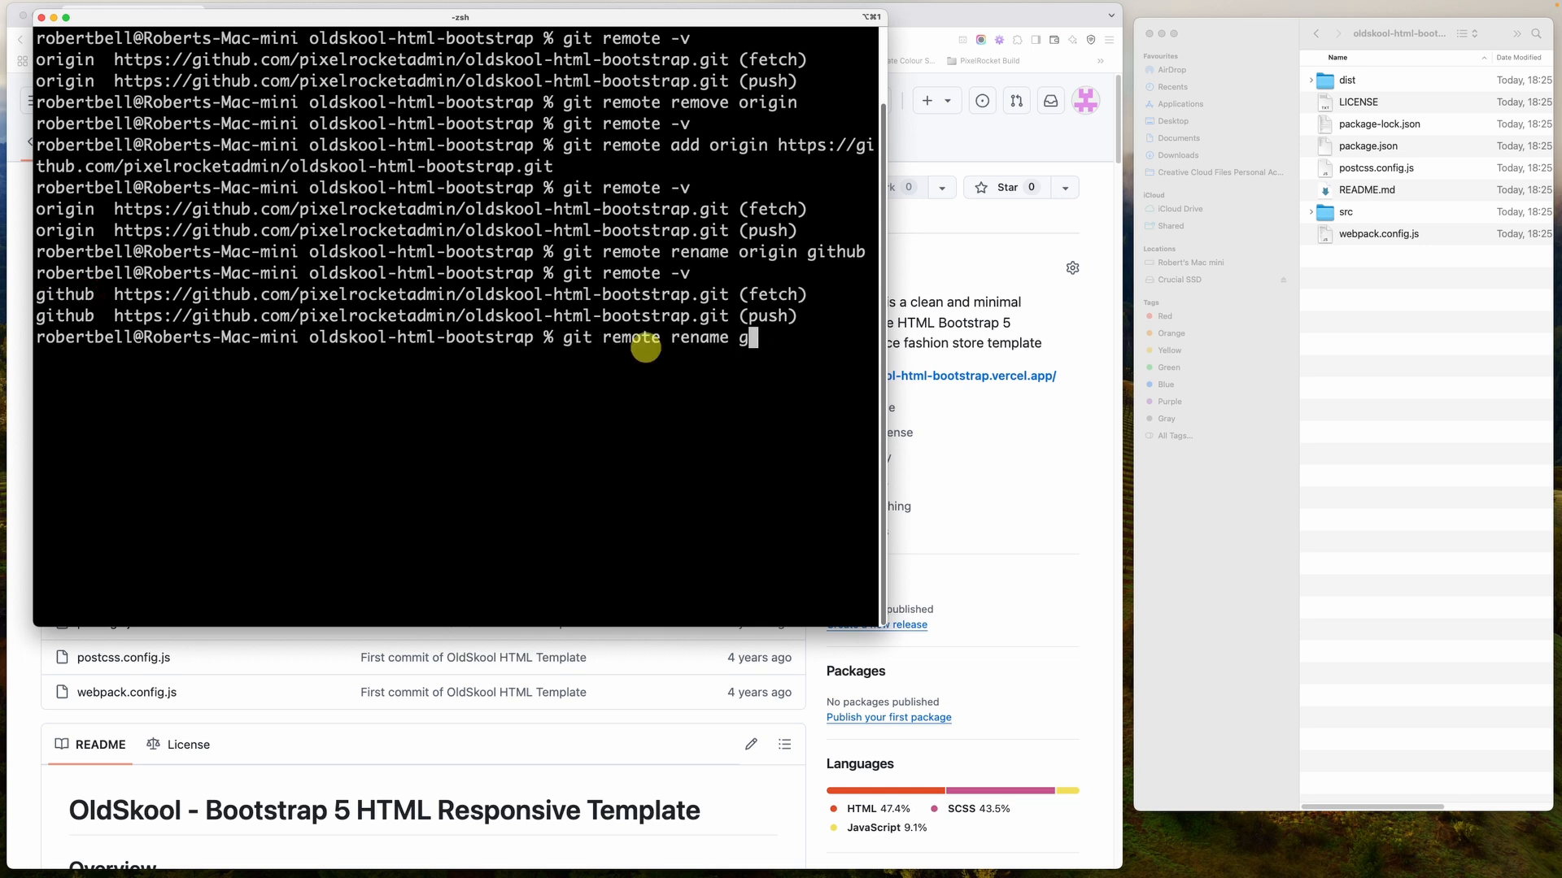
text(ithub or)
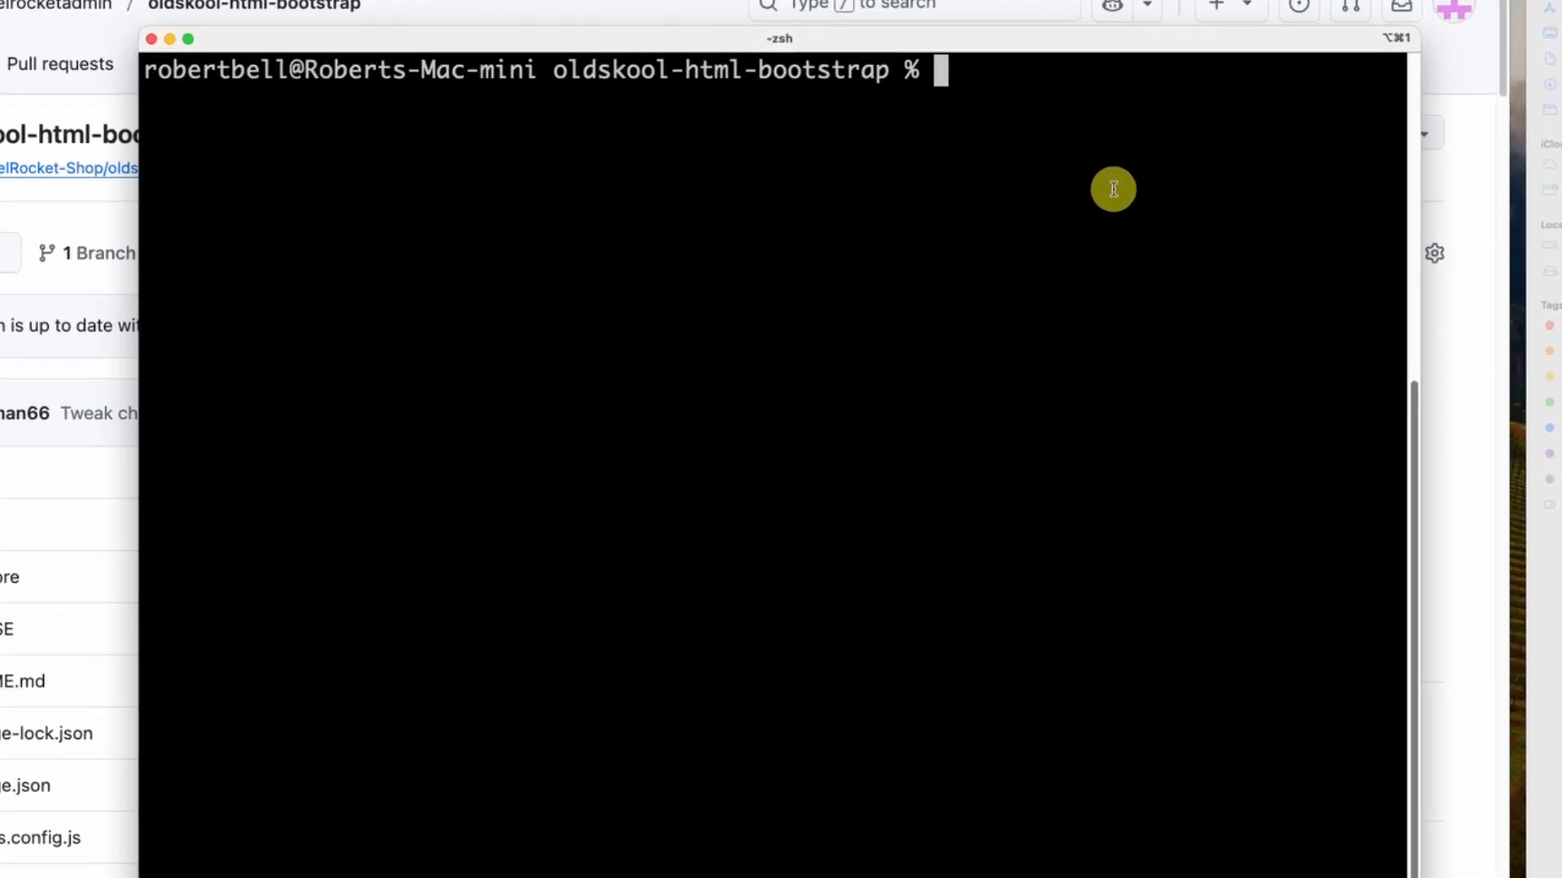
Create new-branch with git checkout -b and add an empty newfile.html via touch
text(git checkout -b new-branch)
text(git status)
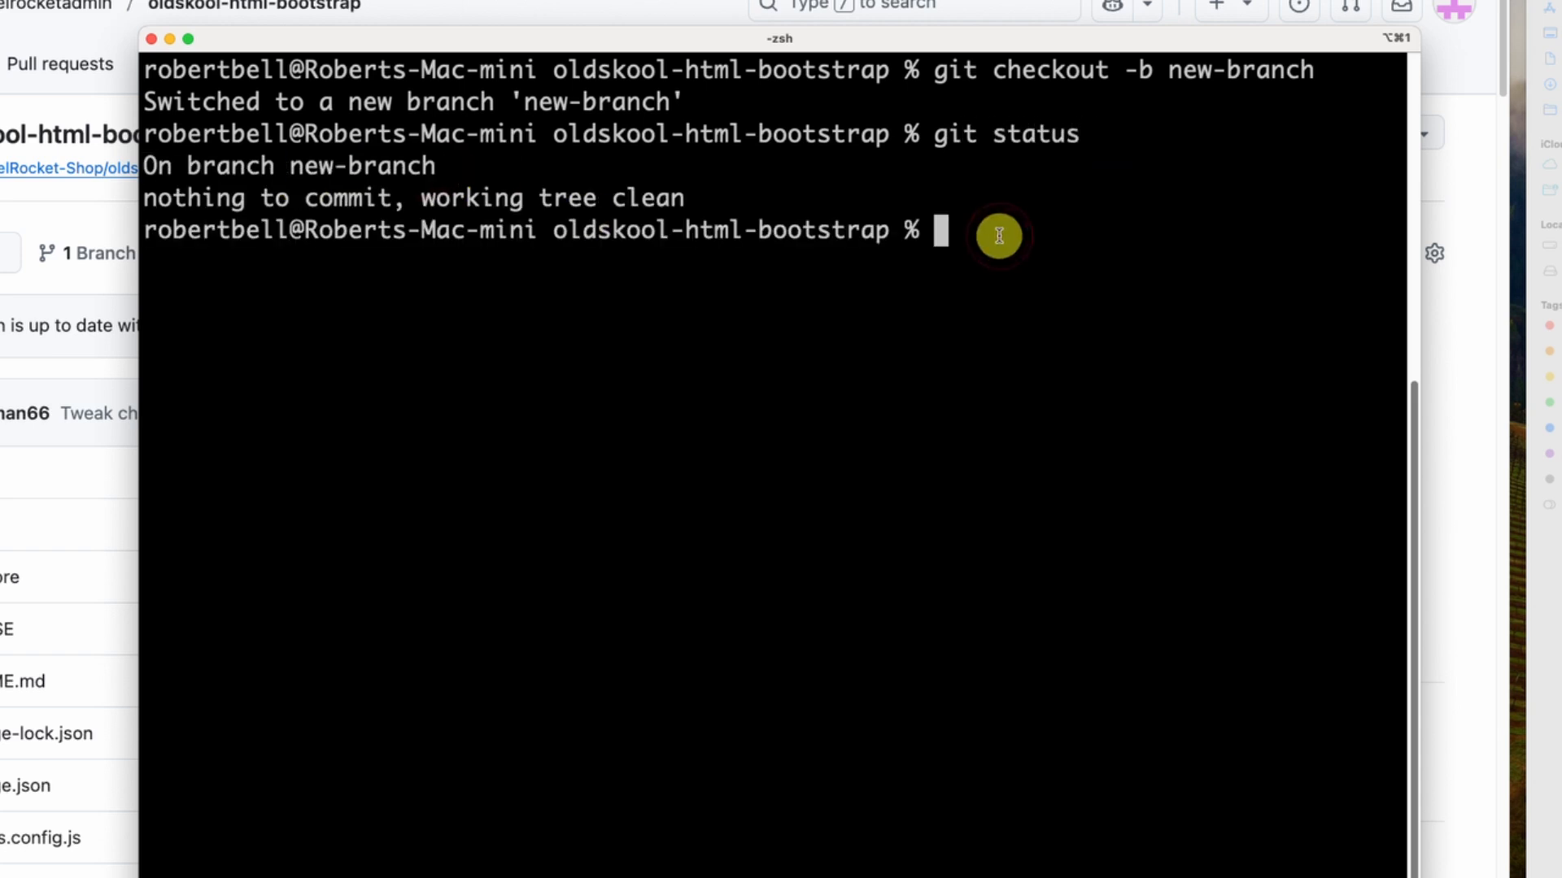
text(touch newfi)
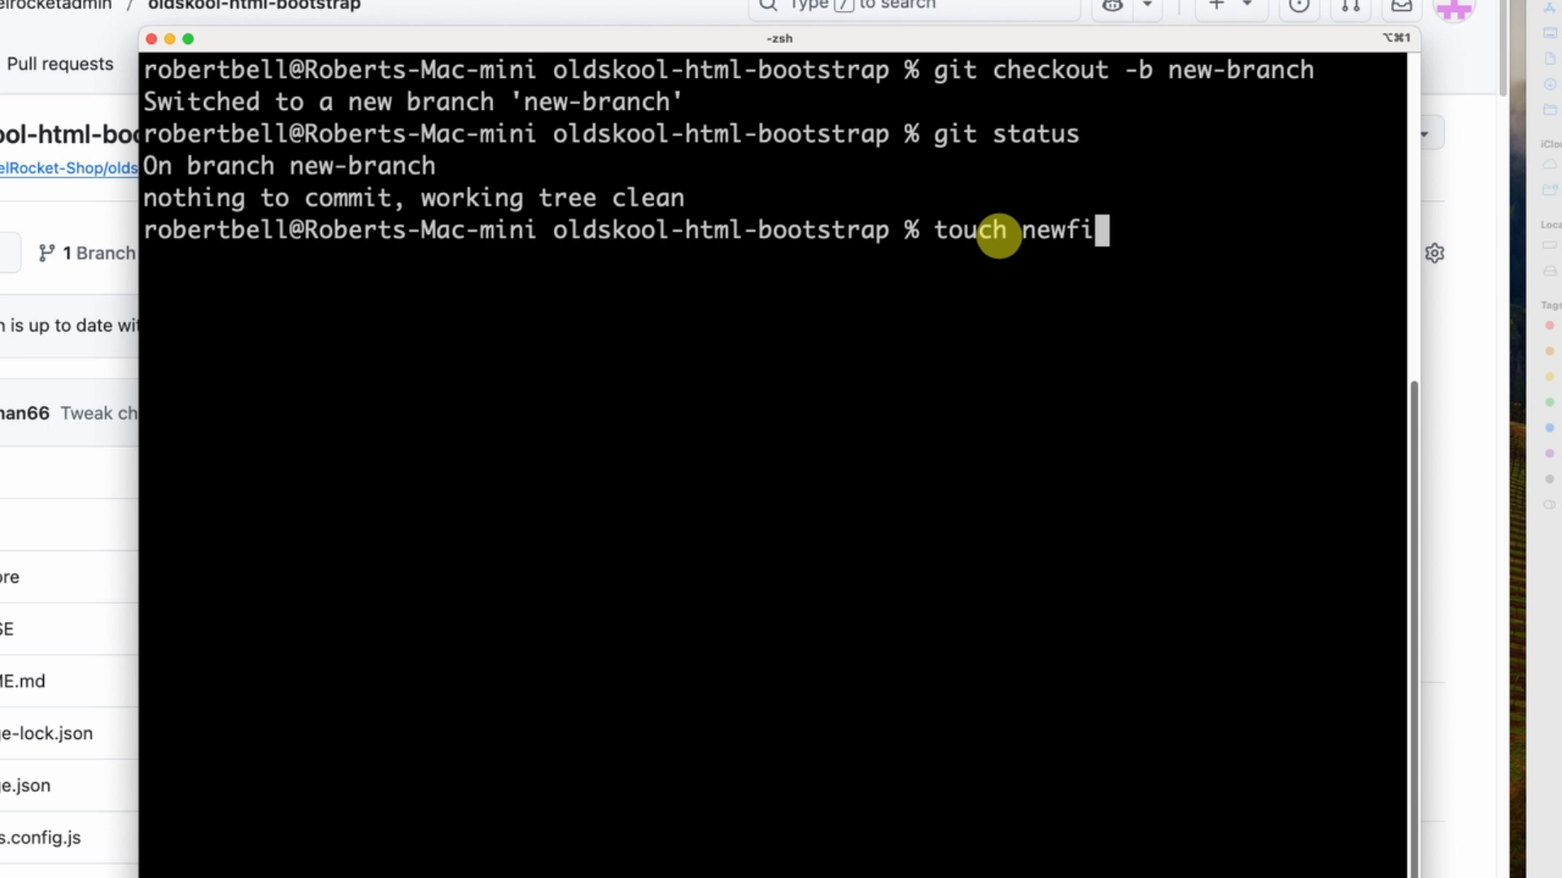
key(Return)
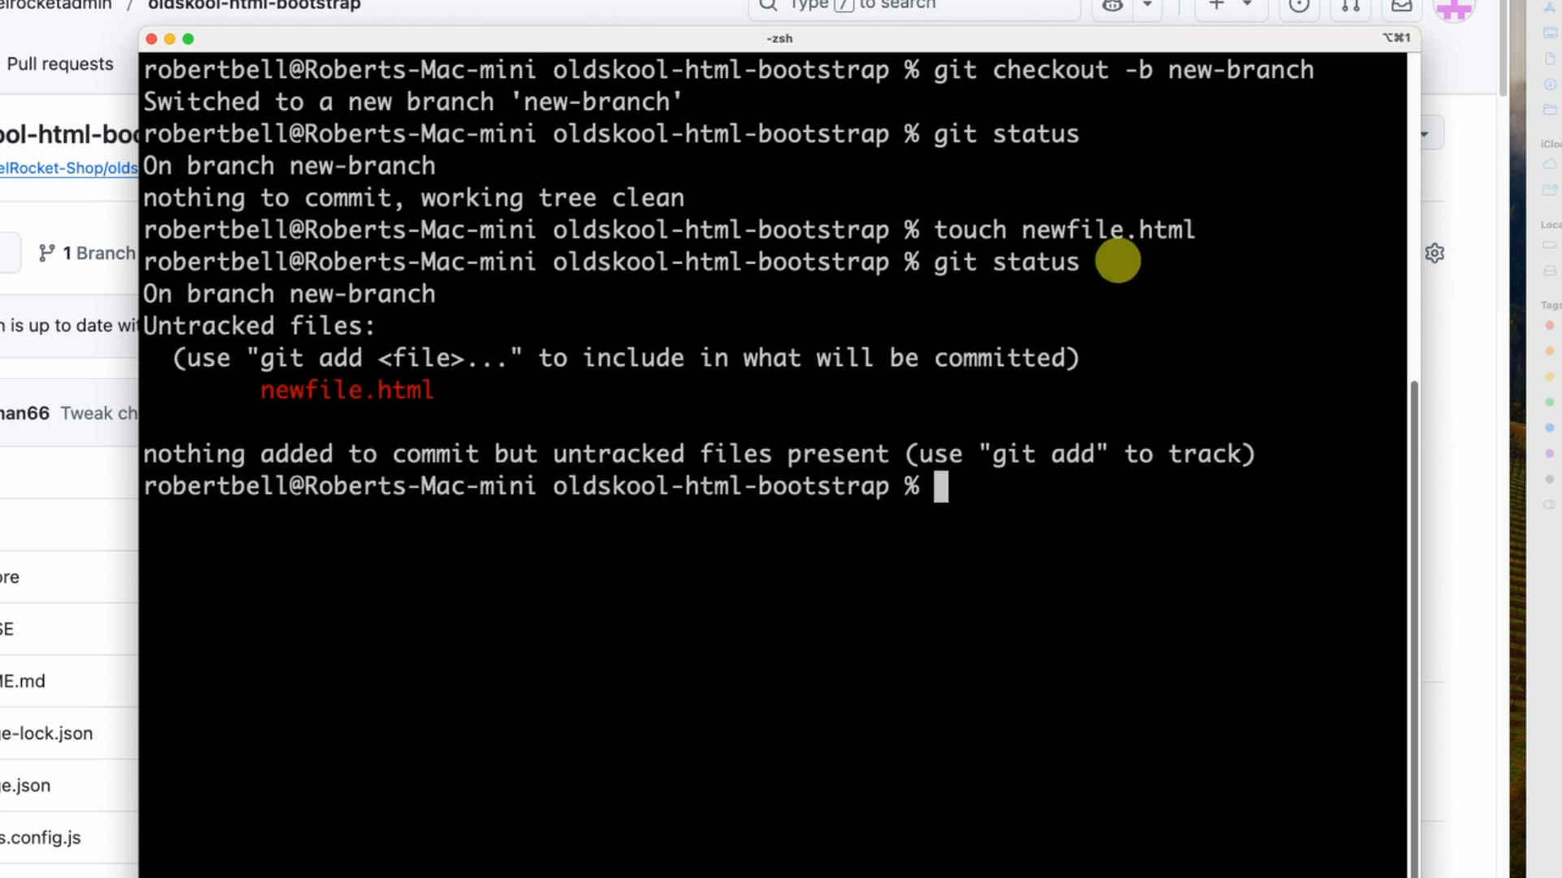
Stage everything and commit with git add . && git commit -m
text(git add .)
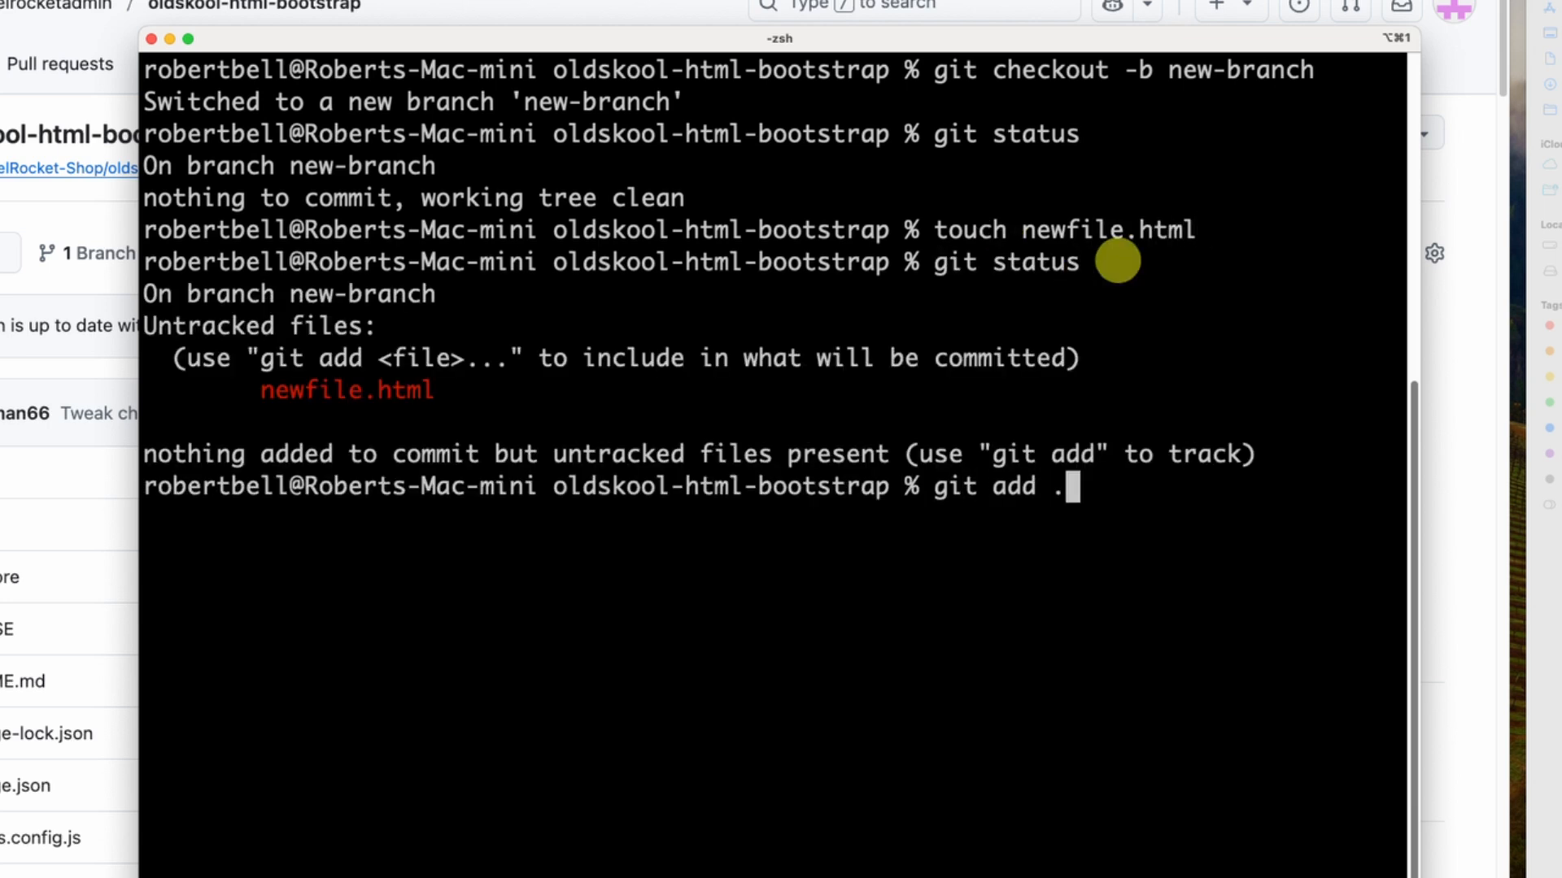
text(&& git commit -)
text(git push origin new-branch)
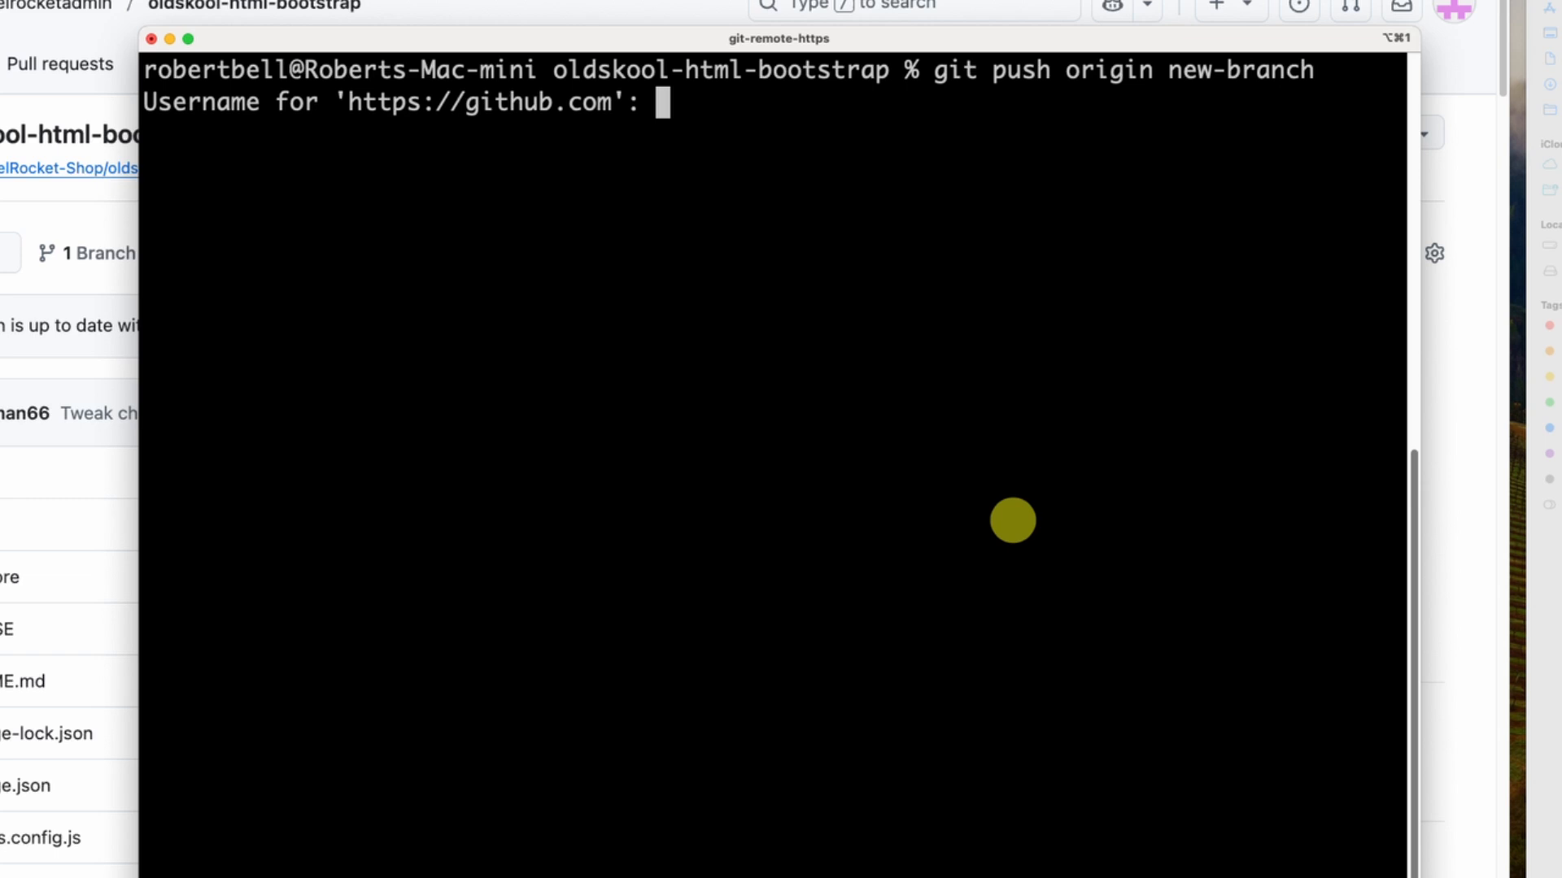
mouse_move(1010, 521)
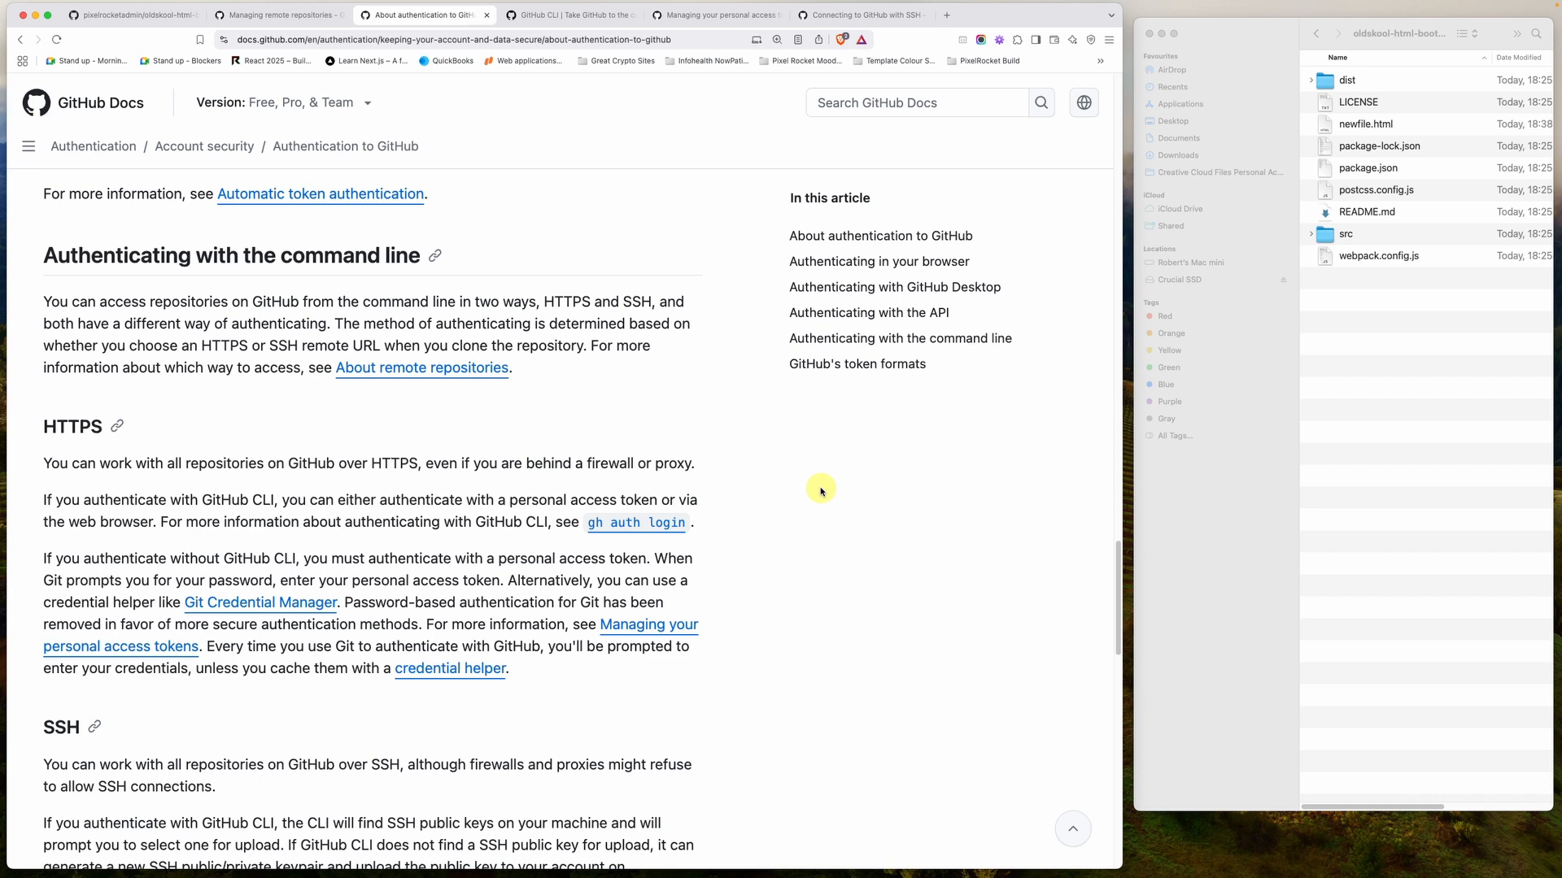
mouse_move(301, 174)
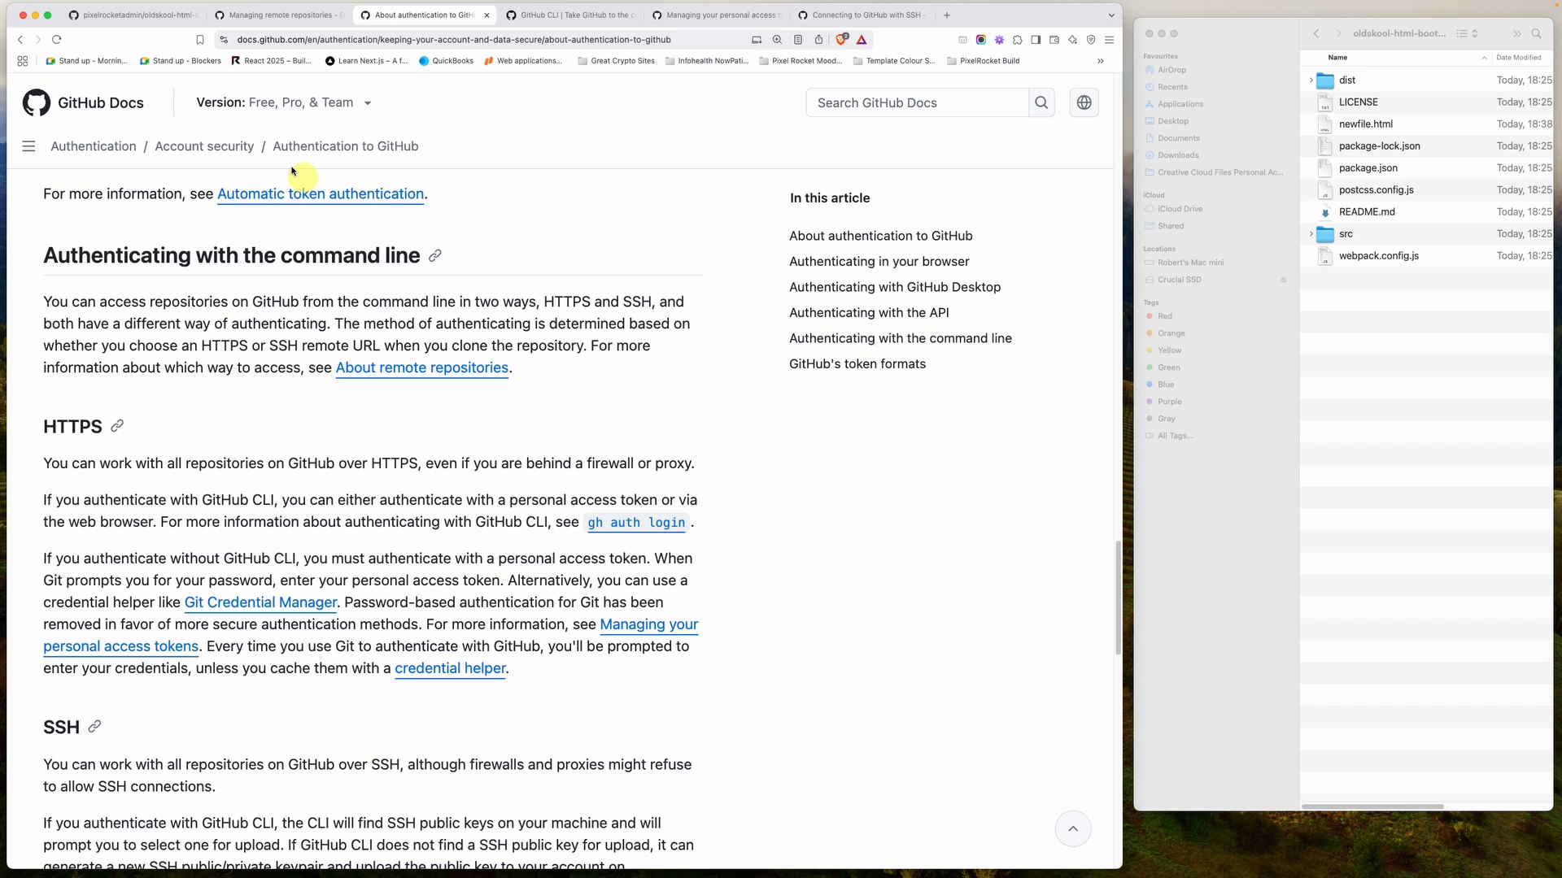
click(130, 15)
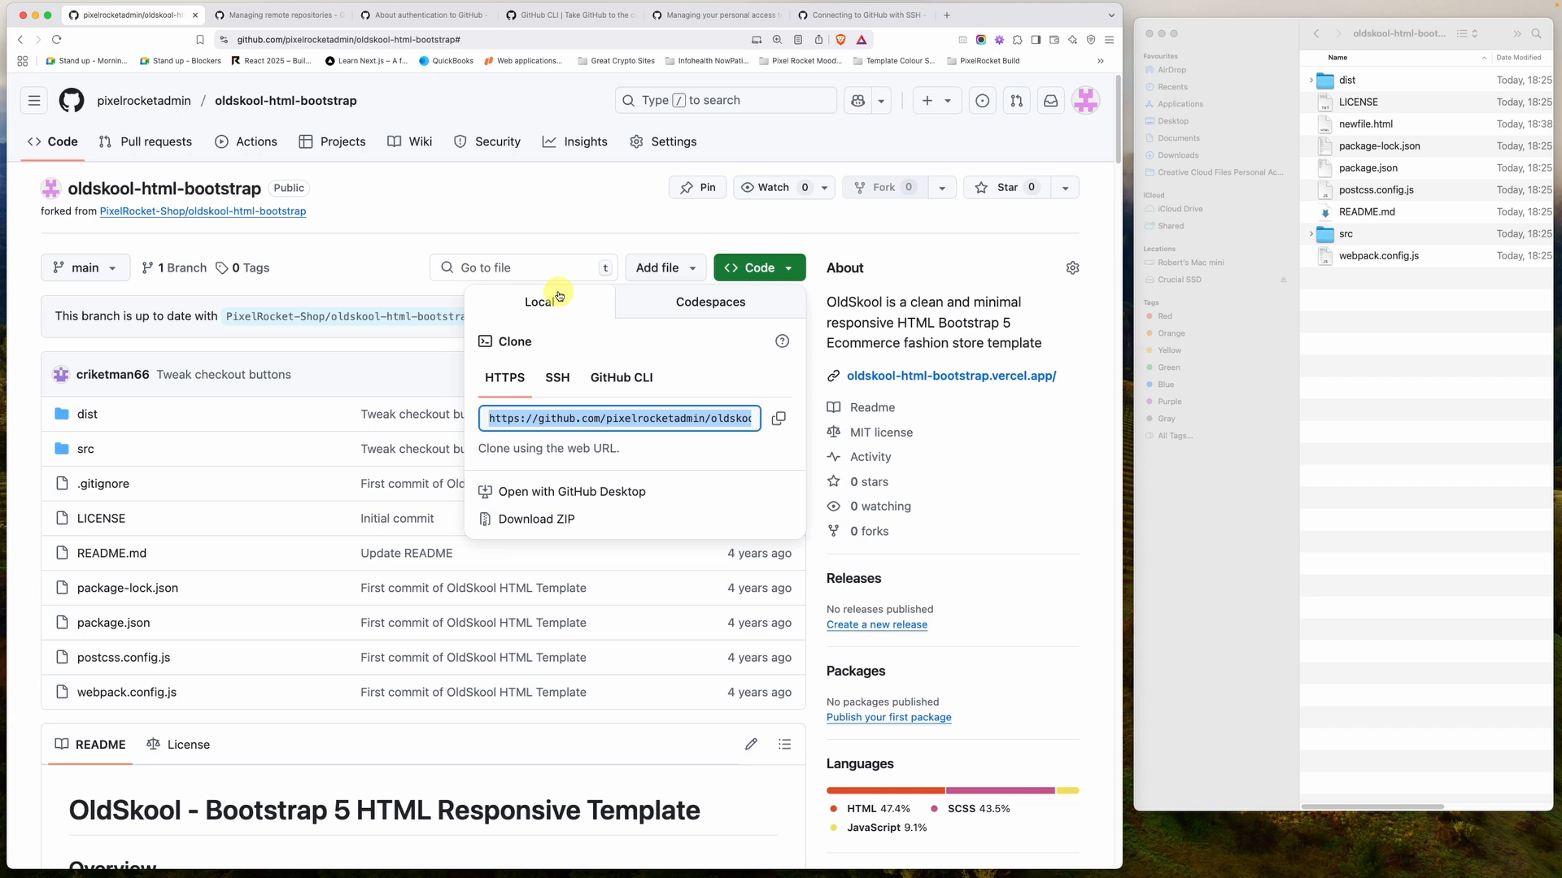
click(418, 15)
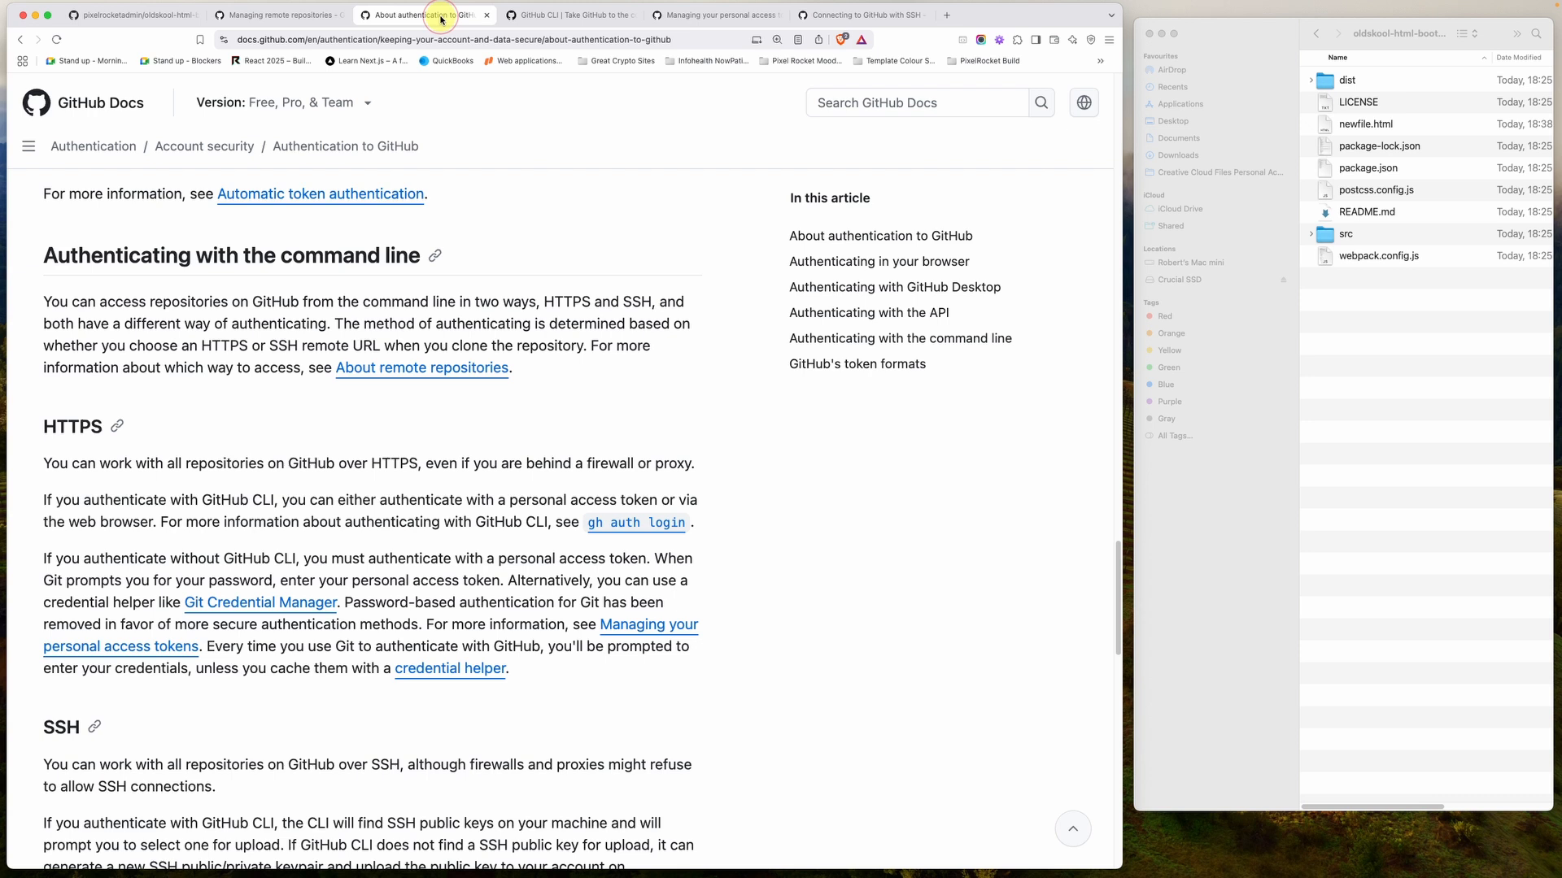
mouse_move(735, 460)
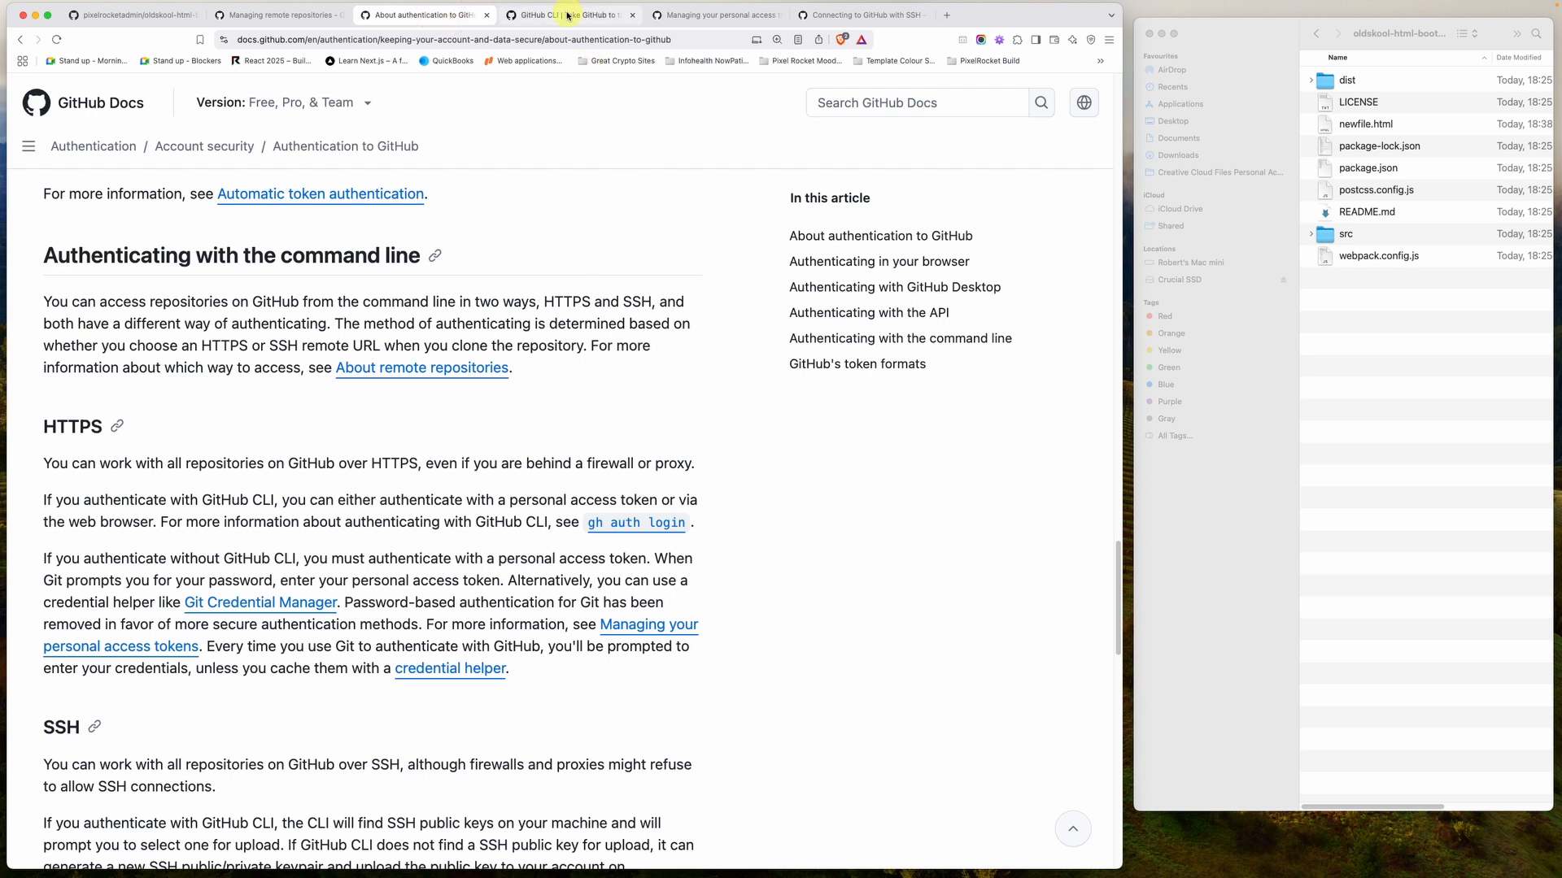
mouse_move(641, 210)
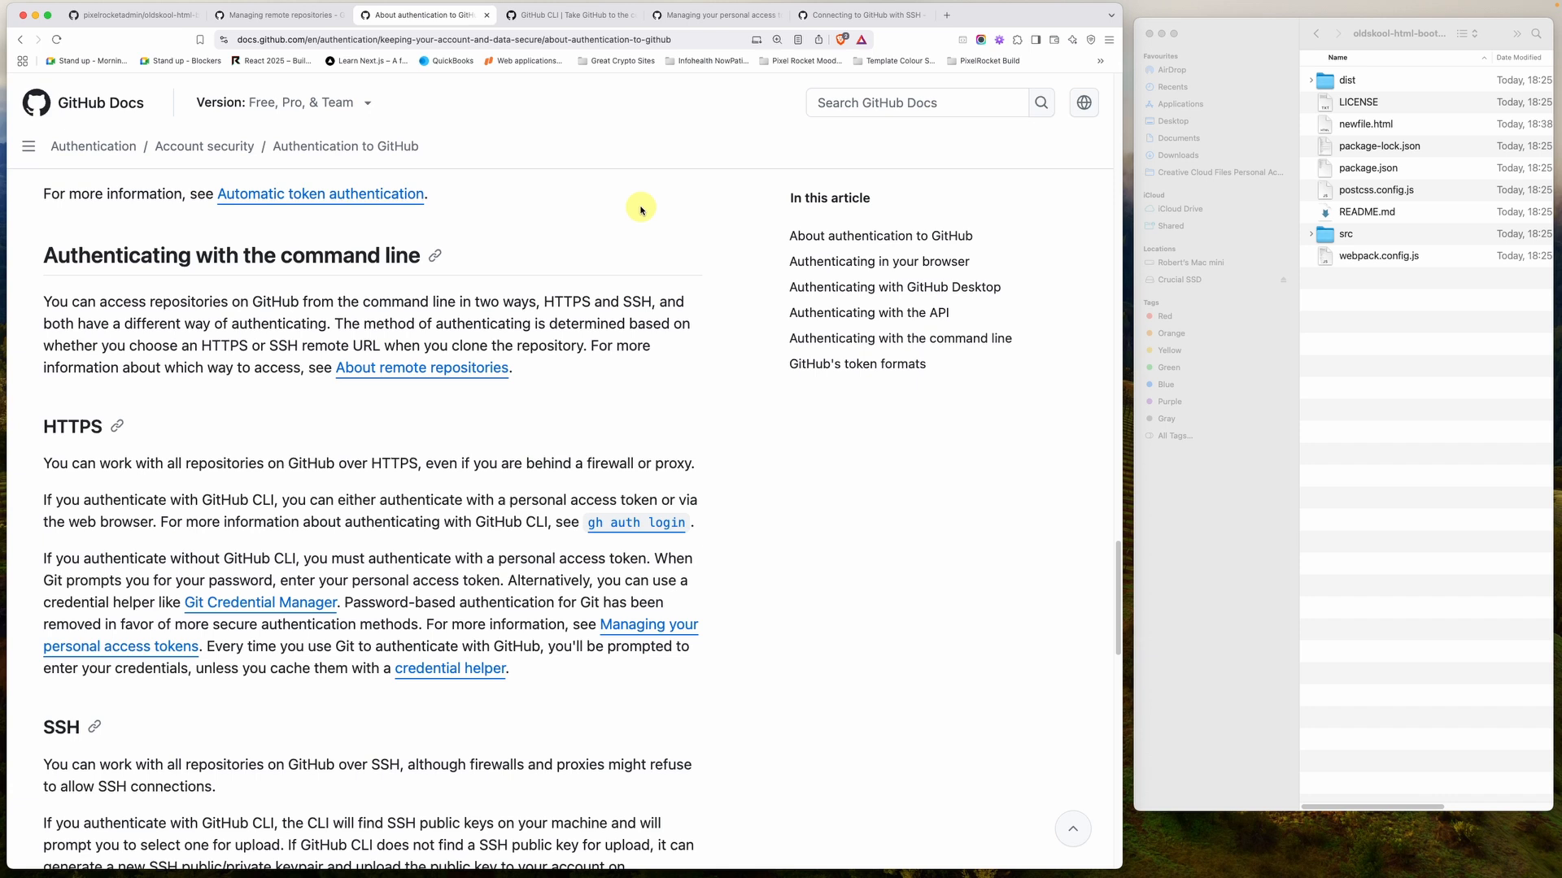
mouse_move(575, 14)
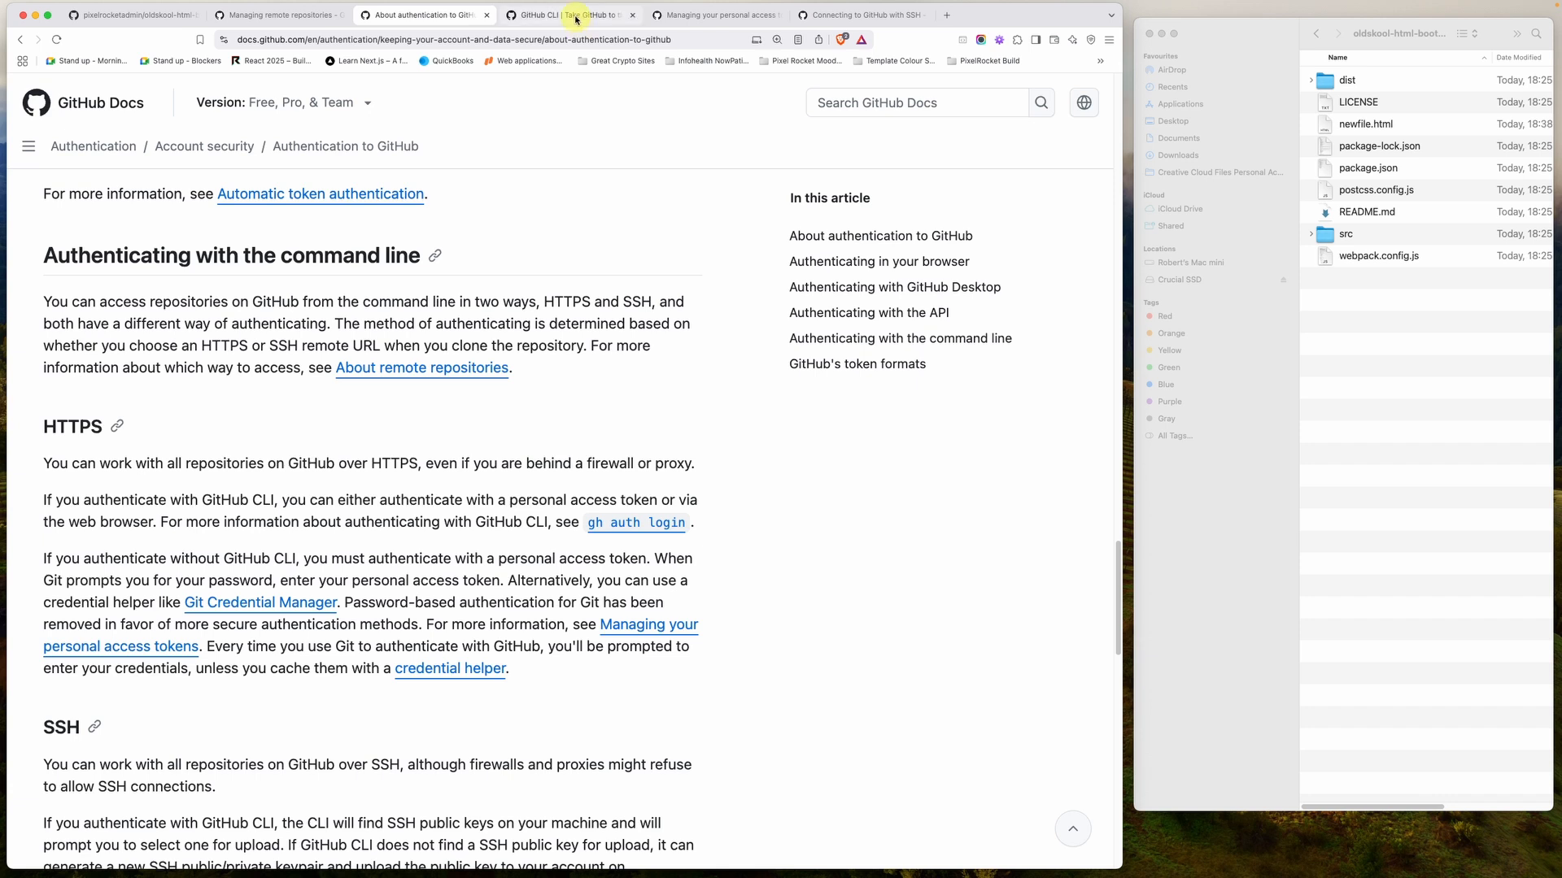
Visit the GitHub CLI homepage, then the personal access tokens docs article
click(567, 15)
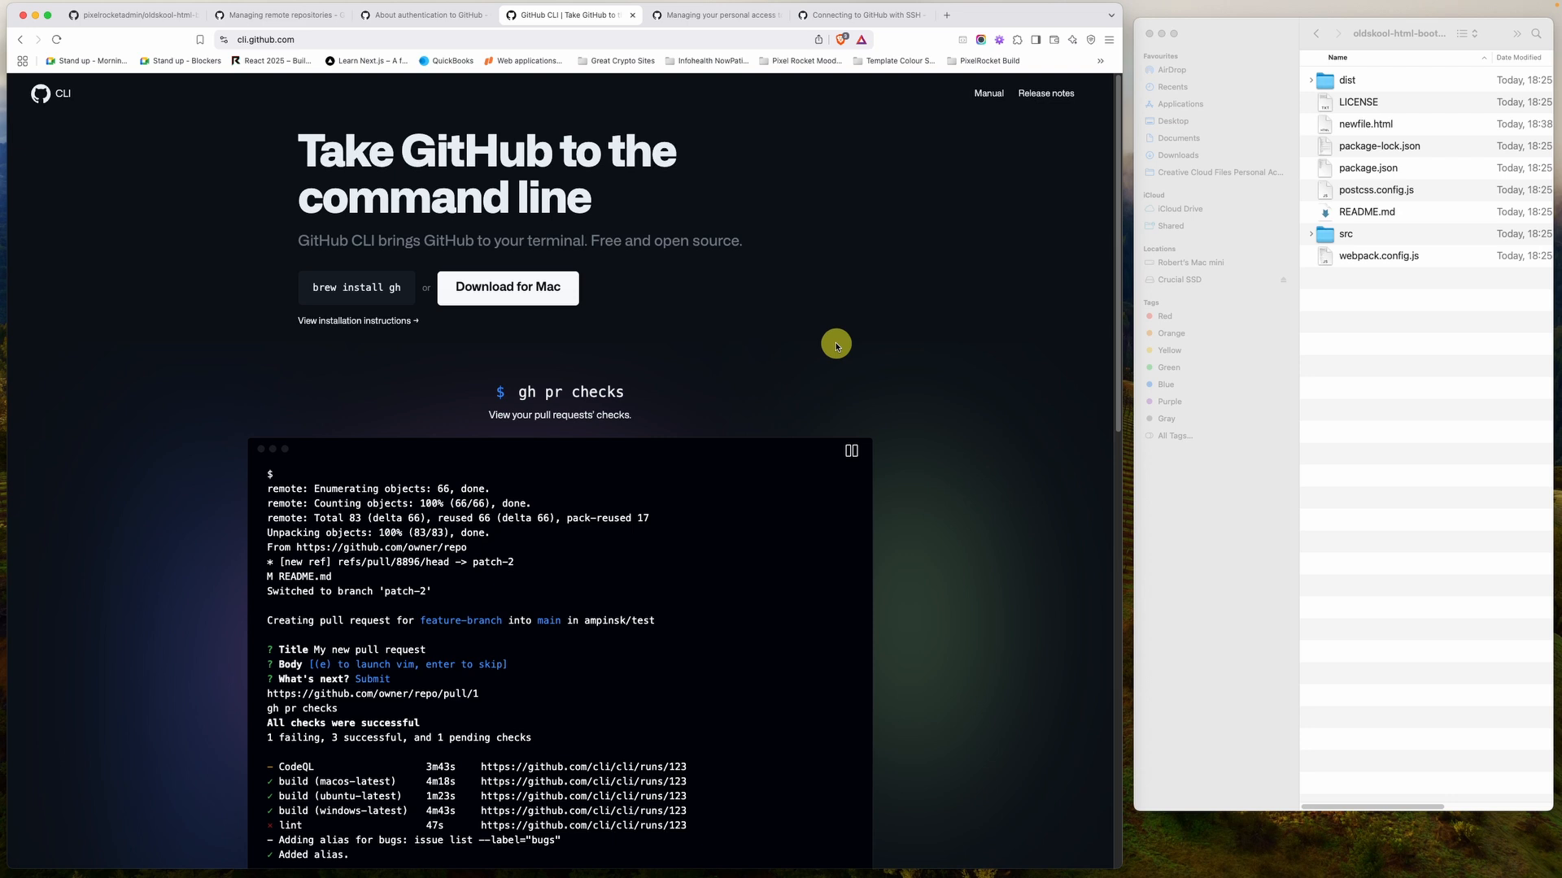
mouse_move(633, 565)
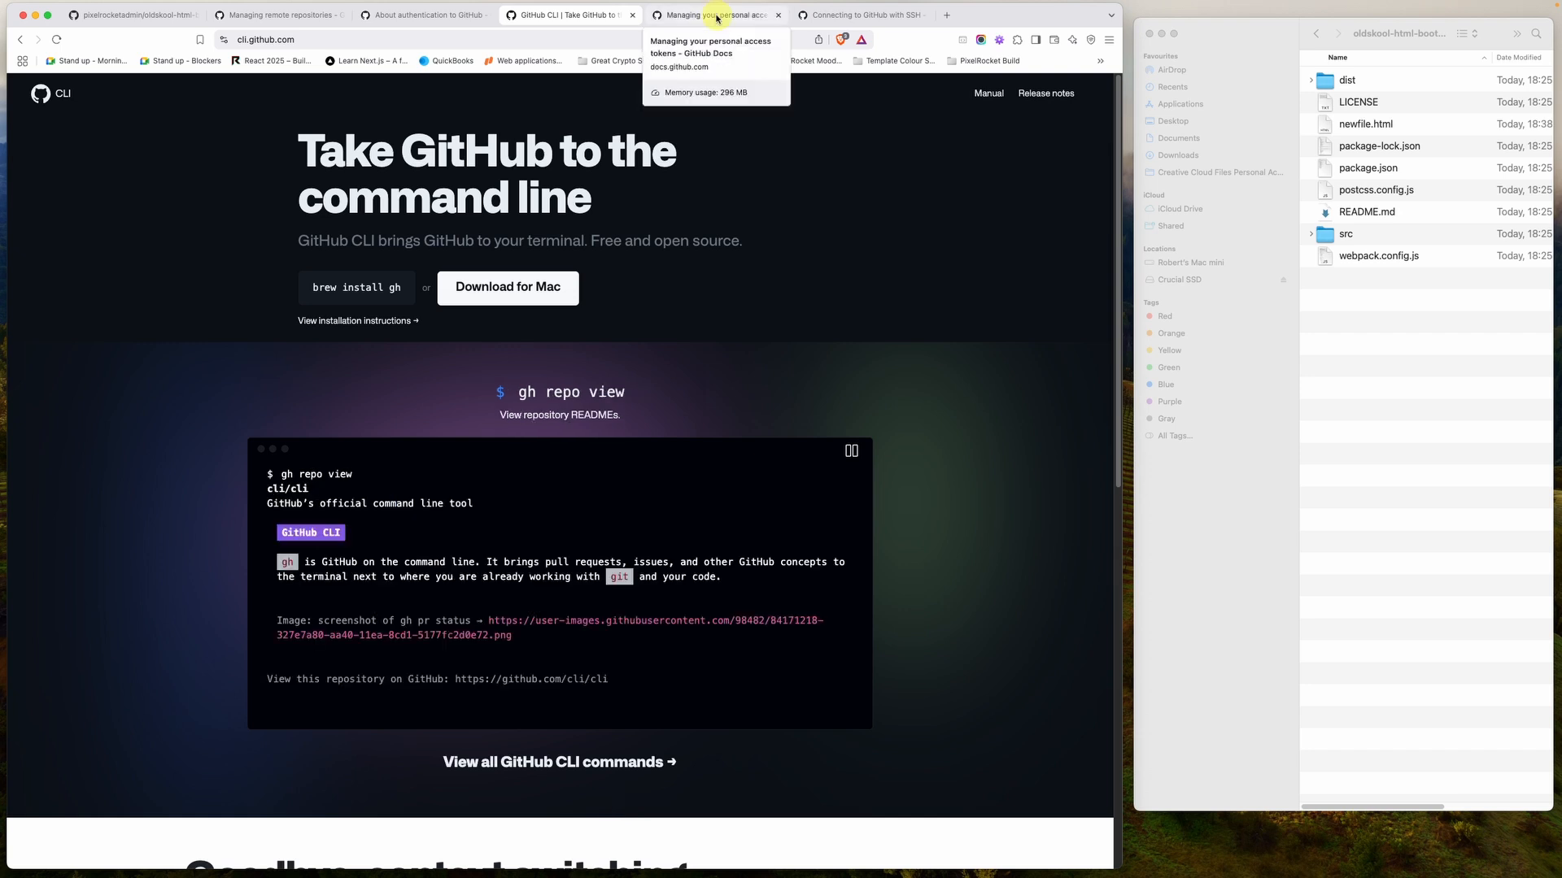
click(712, 15)
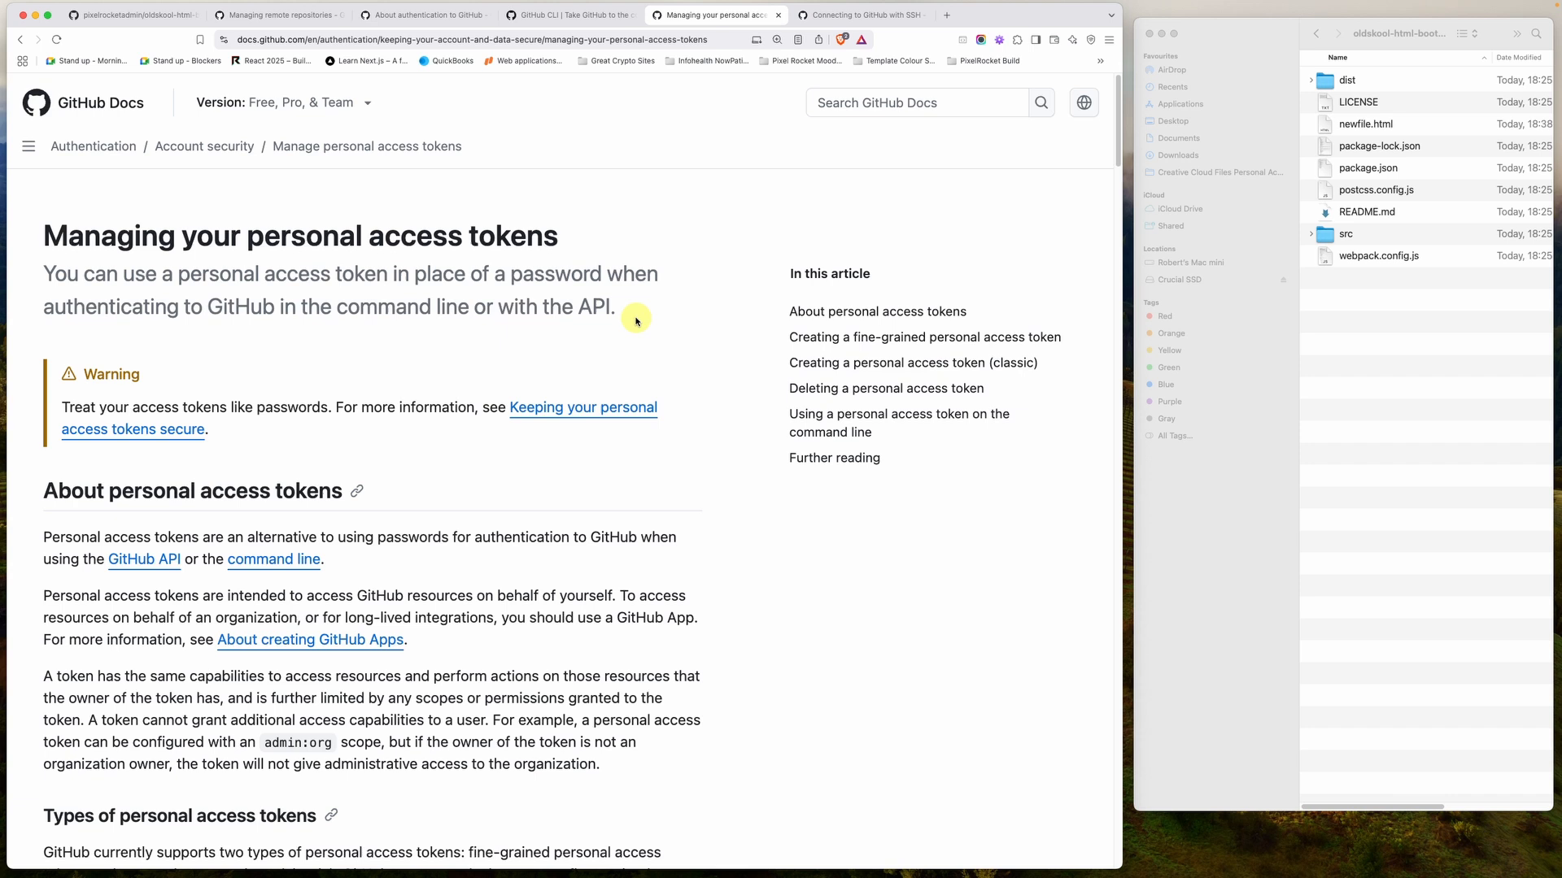
Switch to the Connecting to GitHub with SSH docs article
click(859, 15)
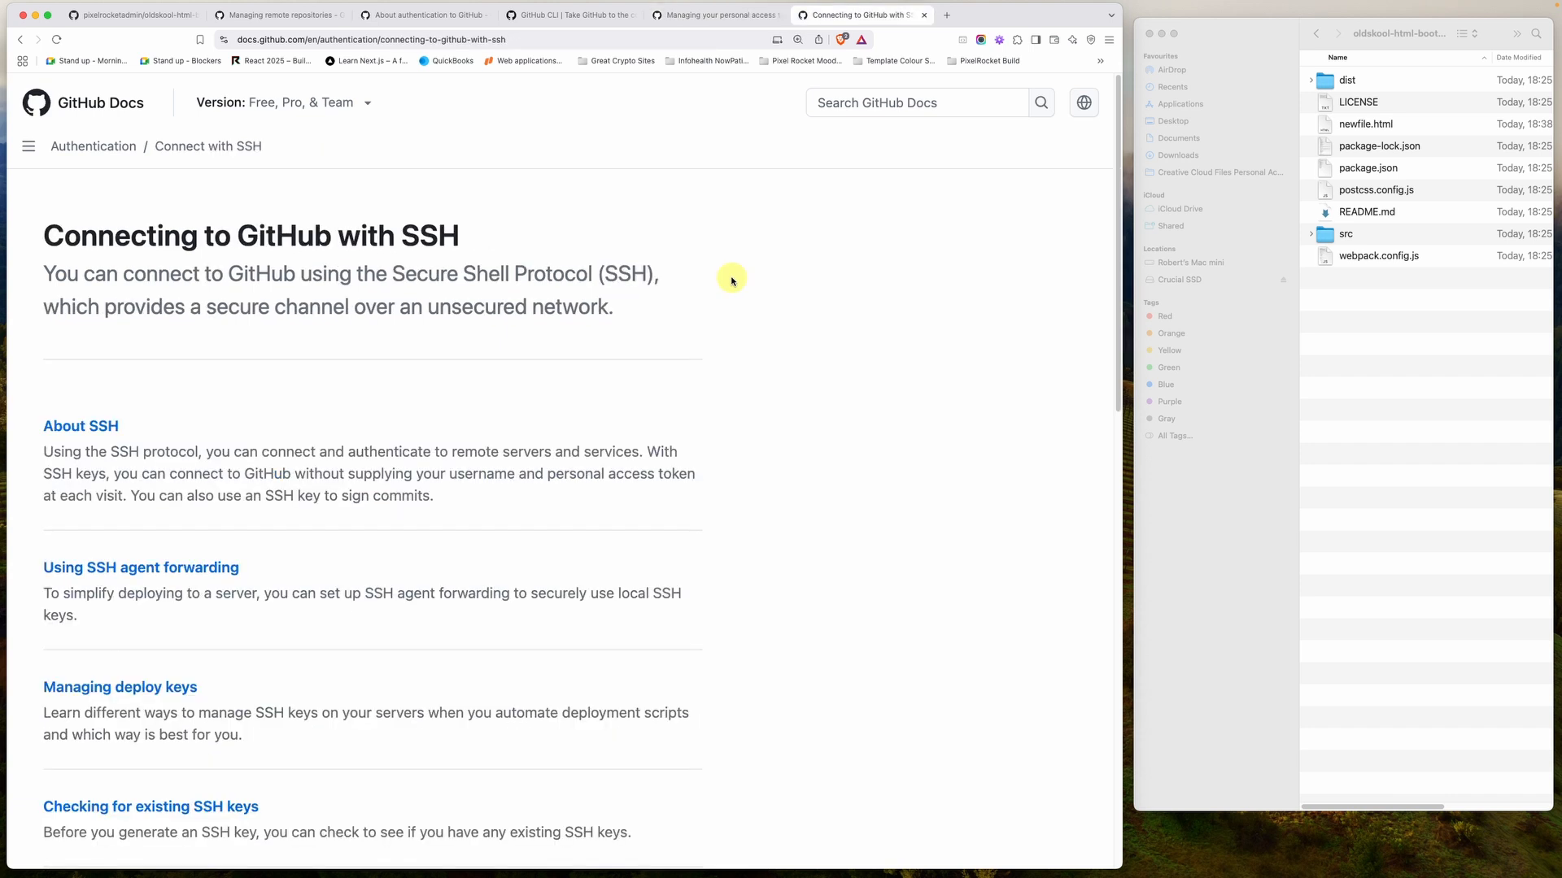